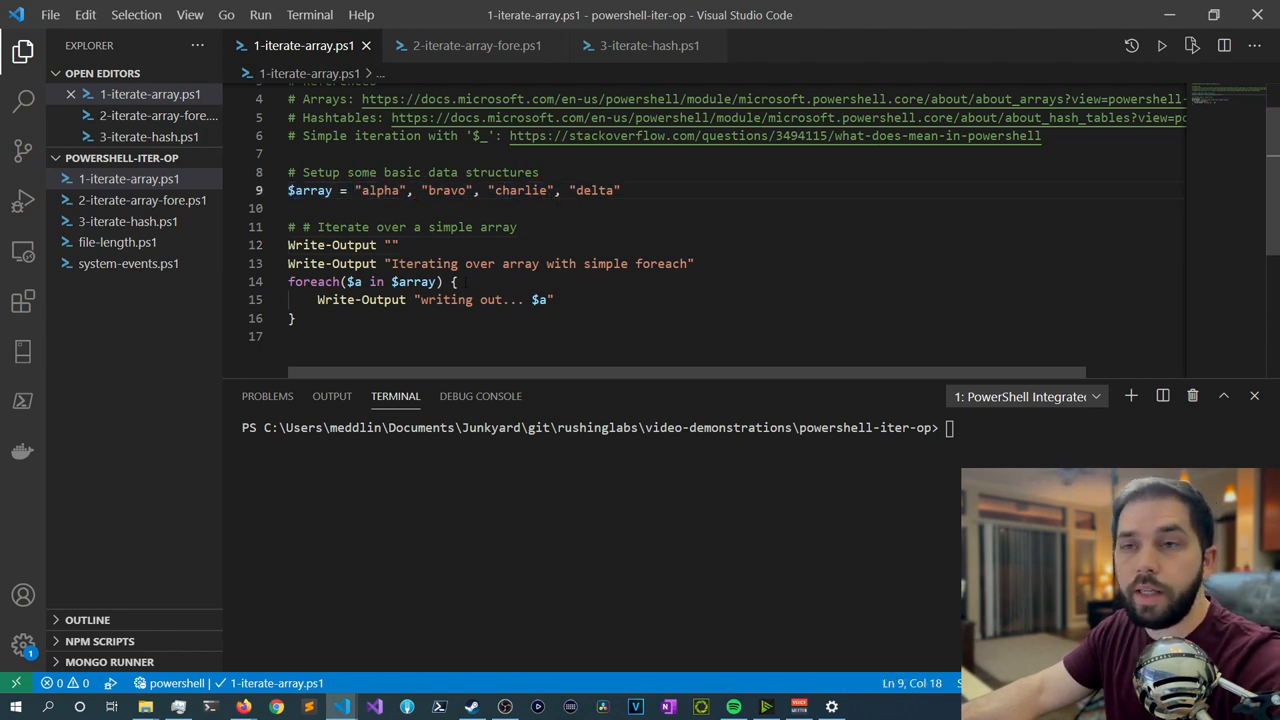
# Step: Run 1-iterate-array.ps1 and review the foreach loop's Write-Output lines for alpha through delta
pyautogui.moveTo(289, 281); pyautogui.dragTo(295, 318)
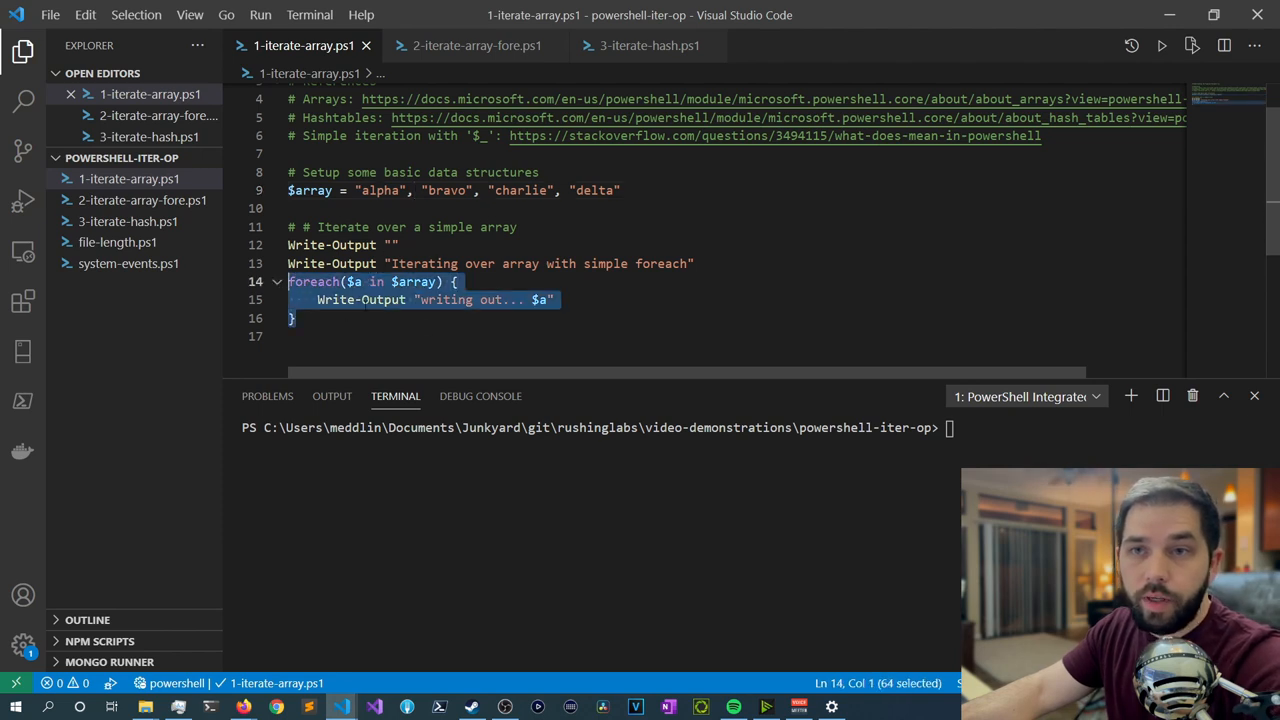
pyautogui.click(296, 318)
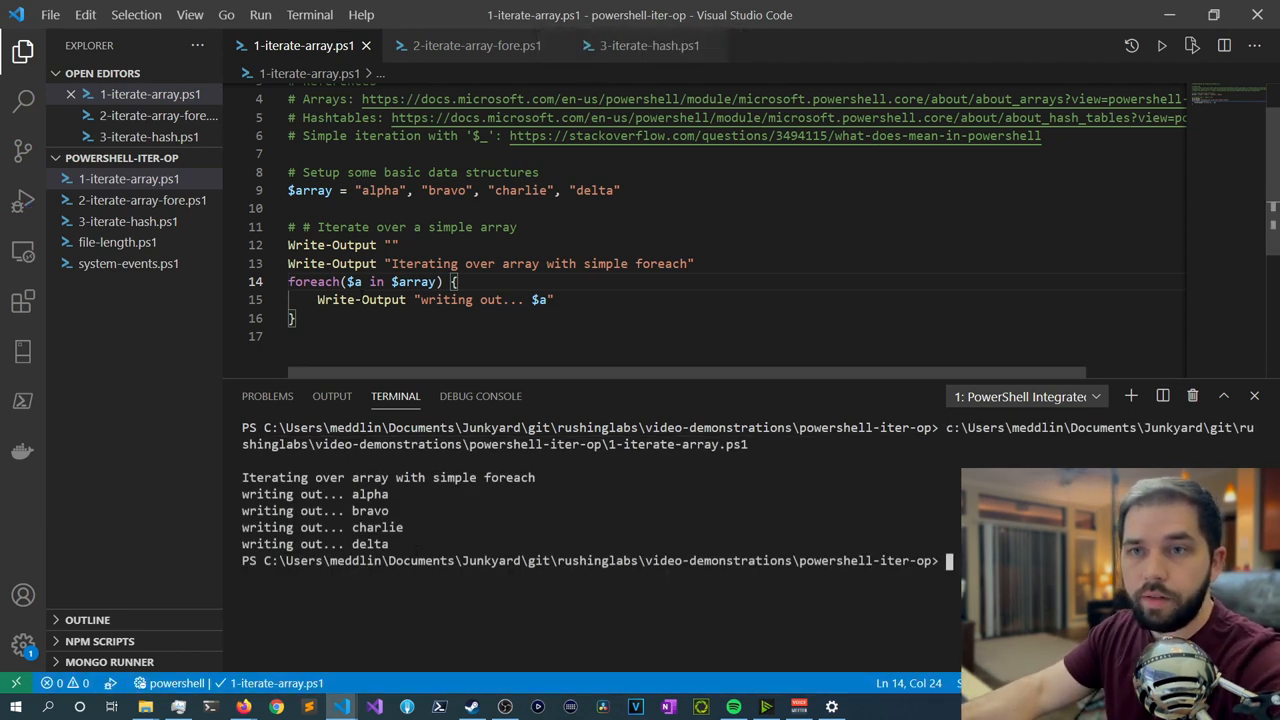
pyautogui.doubleClick(354, 281)
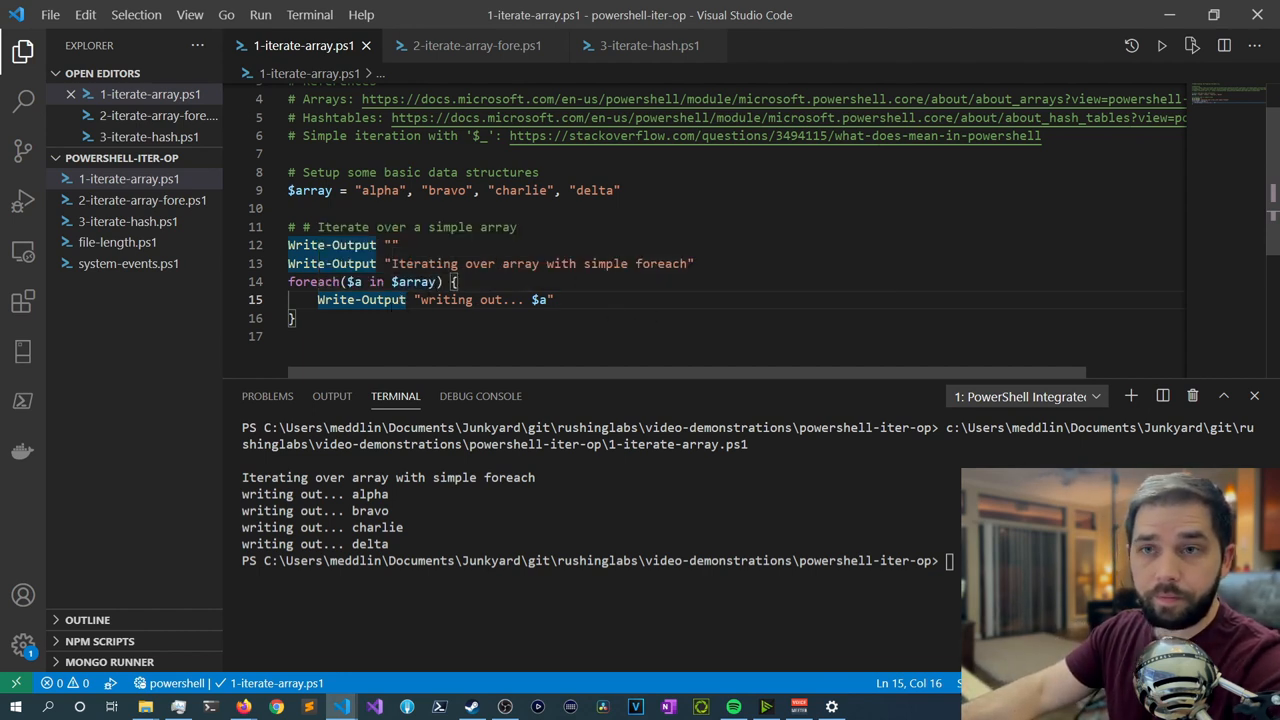
pyautogui.doubleClick(444, 299)
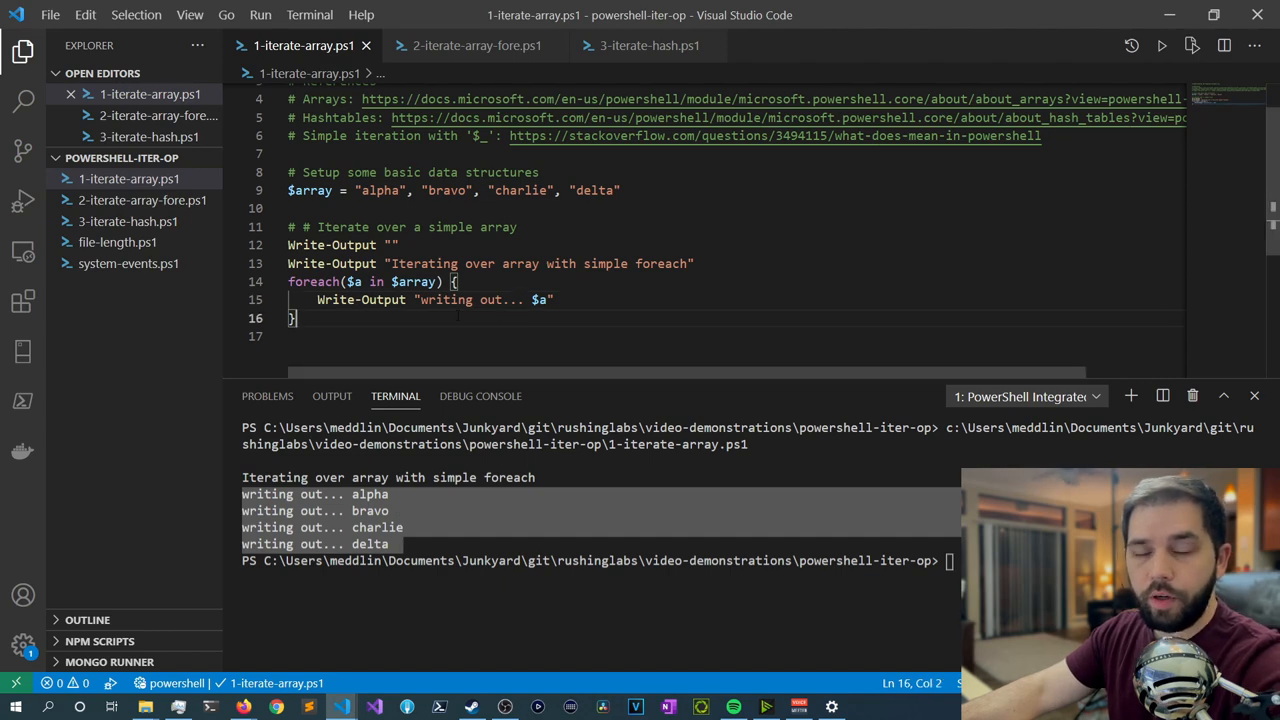
# Step: Clear the terminal output and reselect the foreach loop block for review
pyautogui.click(477, 45)
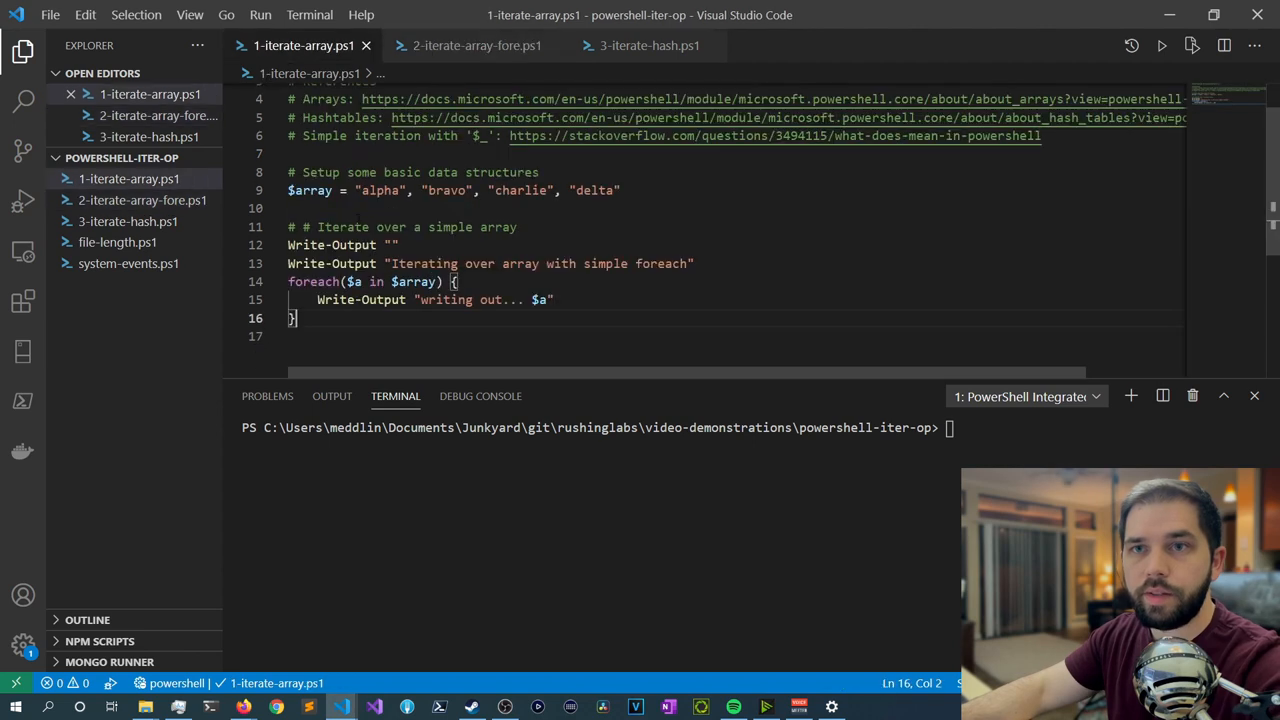
pyautogui.moveTo(289, 281); pyautogui.dragTo(297, 318)
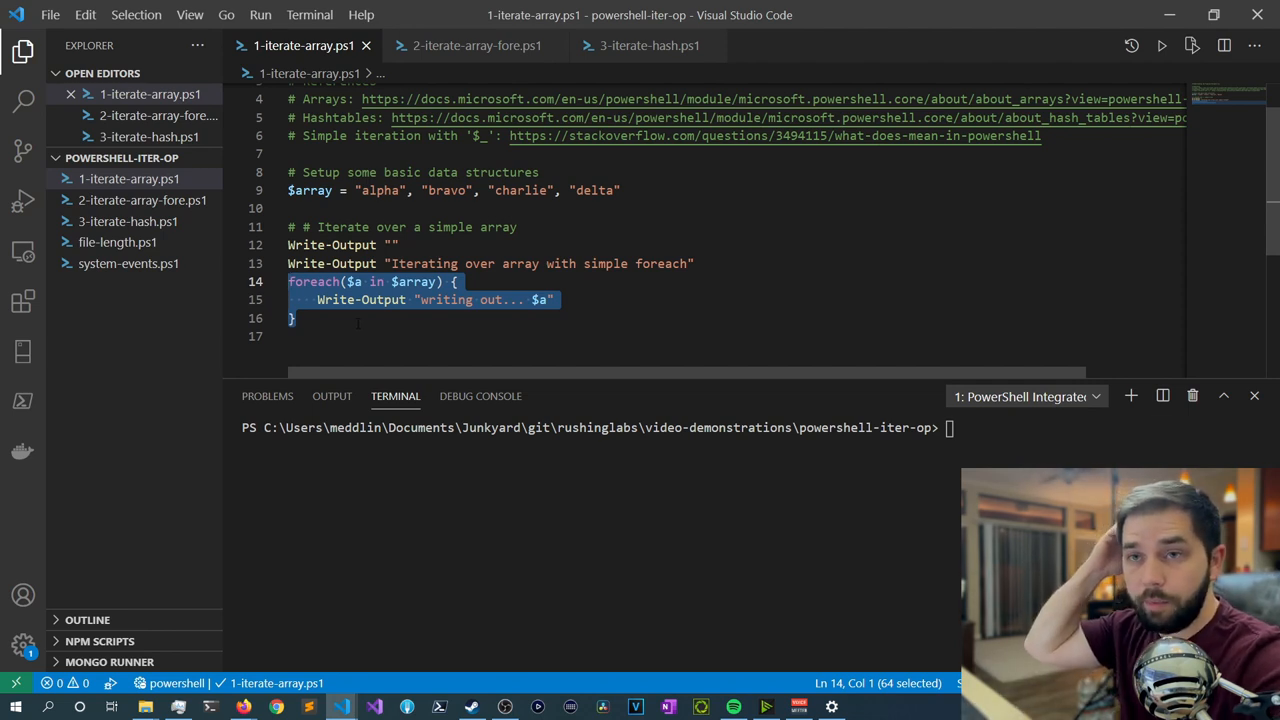
pyautogui.click(477, 45)
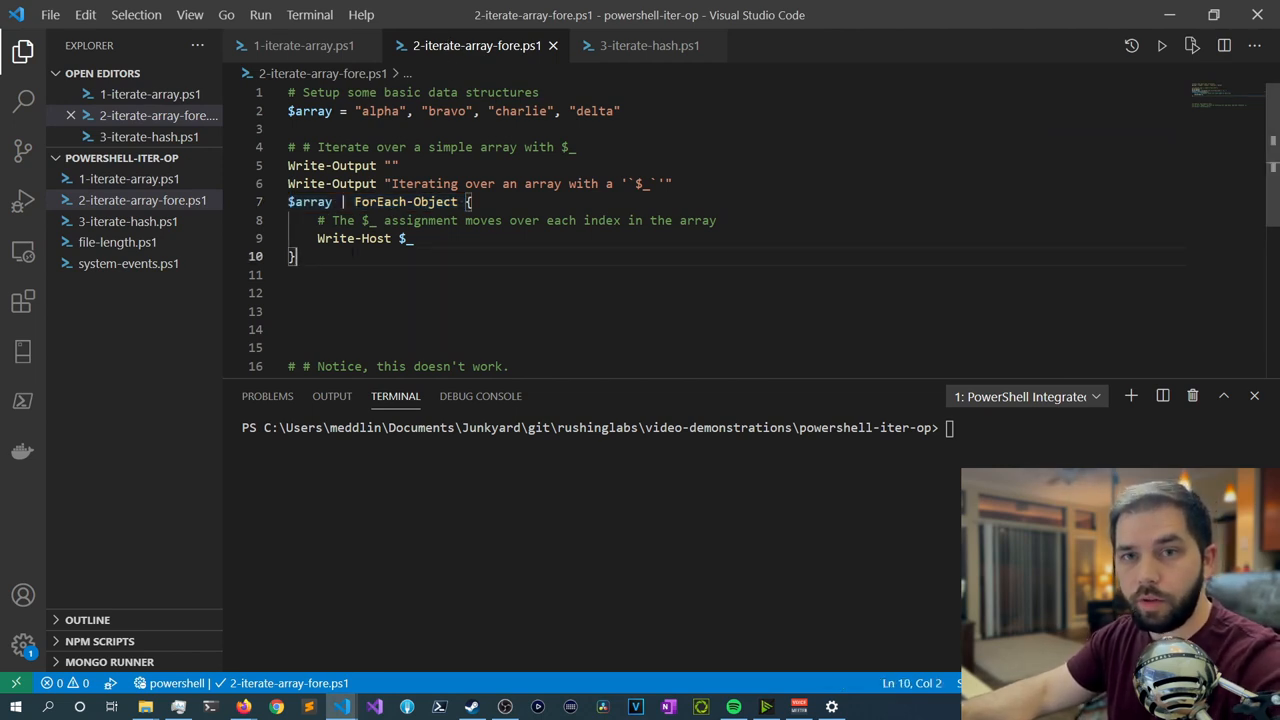
# Step: Review the ForEach-Object cmdlet and its $_ script block in 2-iterate-array-fore.ps1
pyautogui.doubleClick(310, 201)
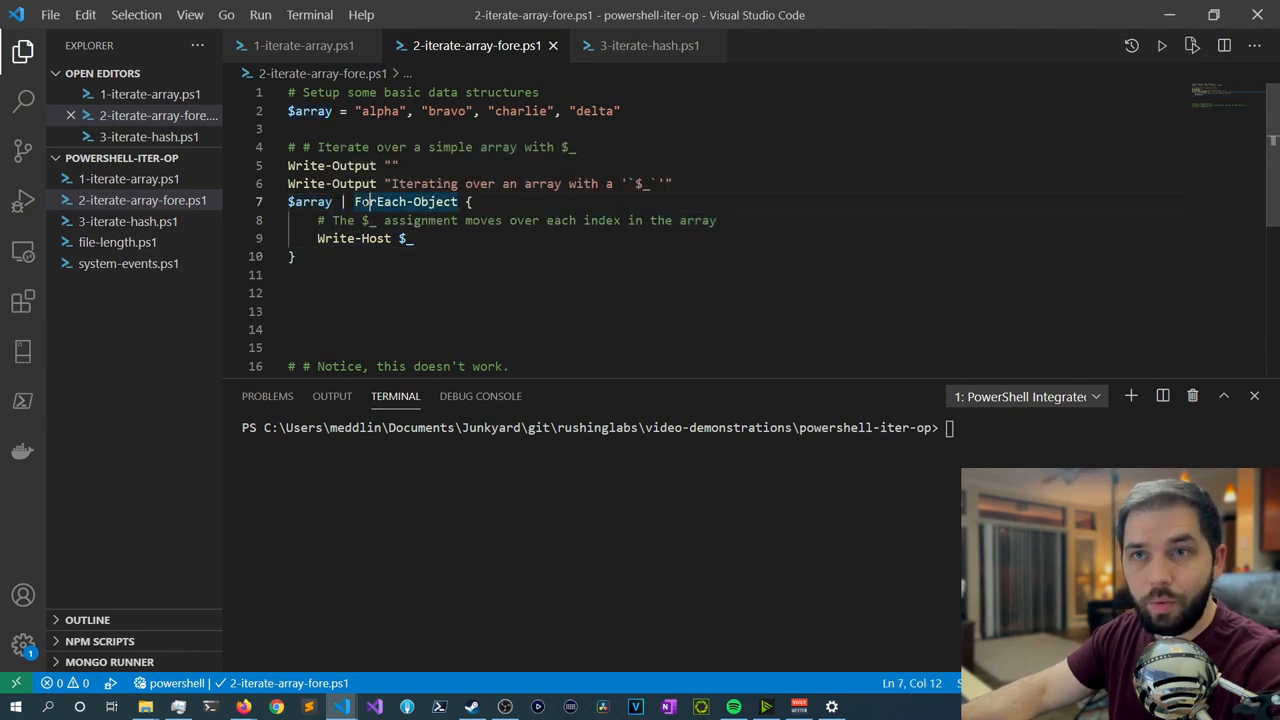
pyautogui.doubleClick(404, 201)
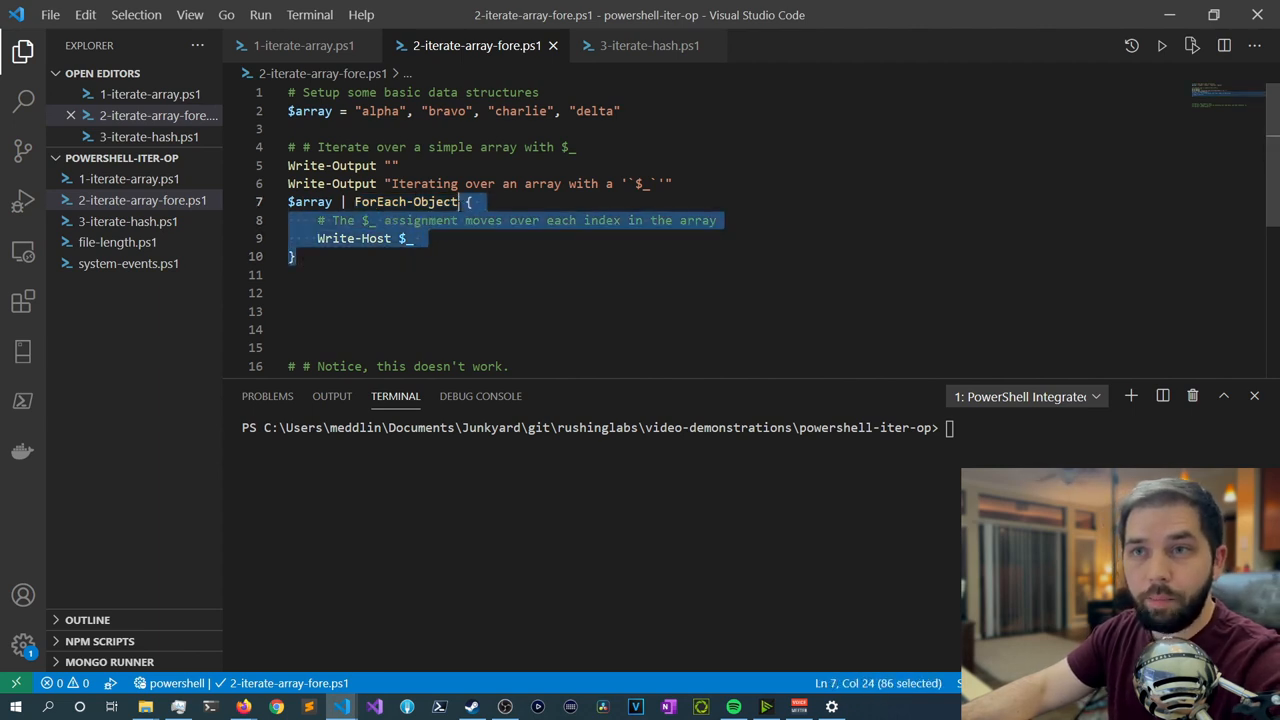
pyautogui.click(480, 201)
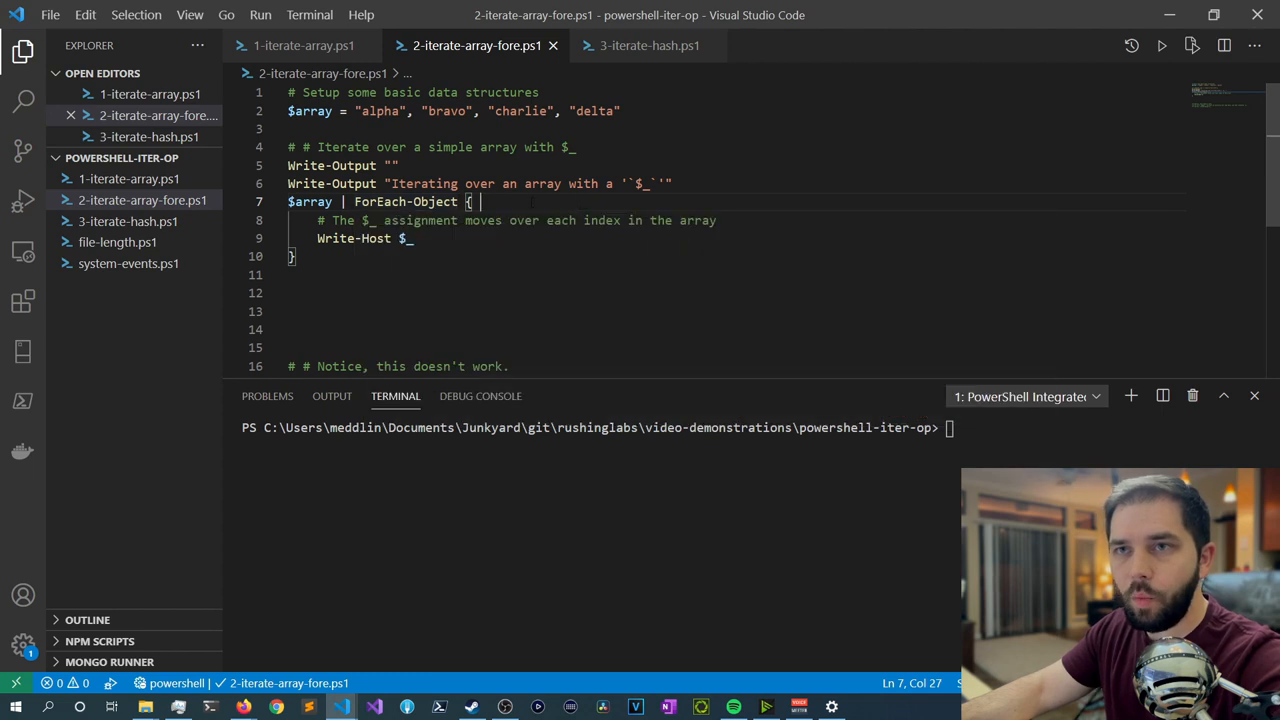
pyautogui.doubleClick(405, 201)
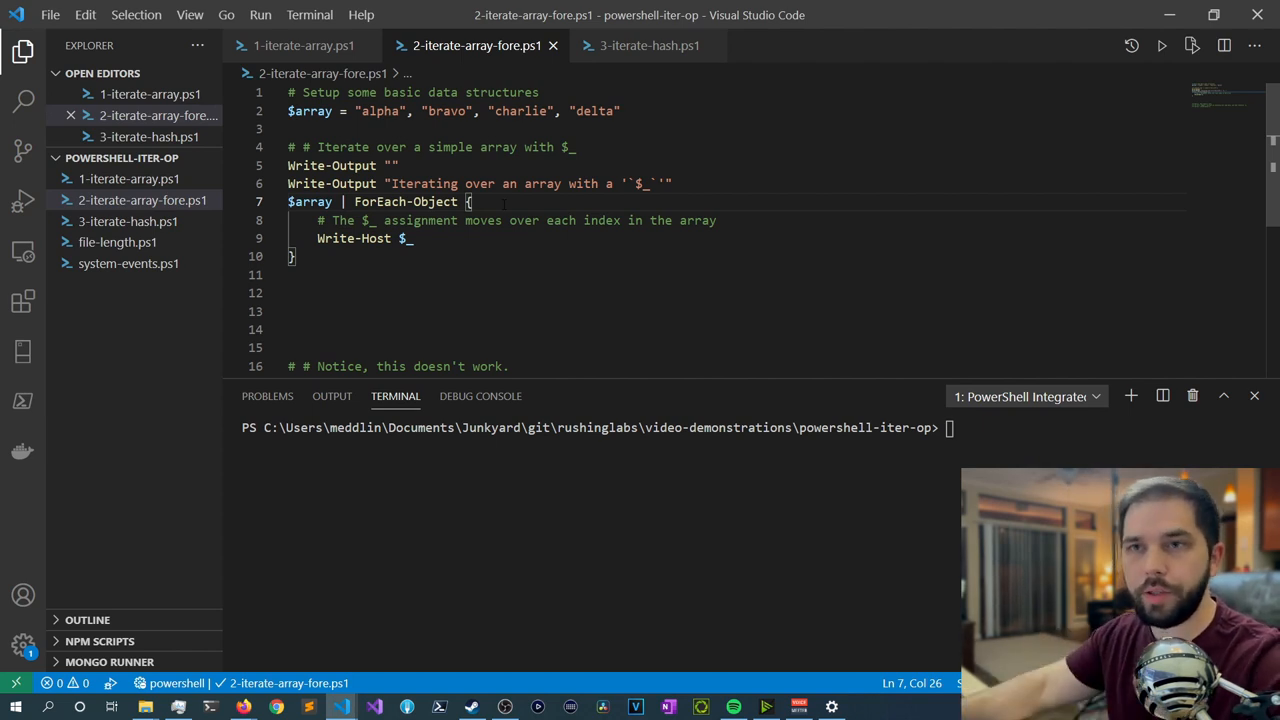
# Step: Compare the simple foreach loop in 1-iterate-array.ps1 with the ForEach-Object version
pyautogui.click(304, 45)
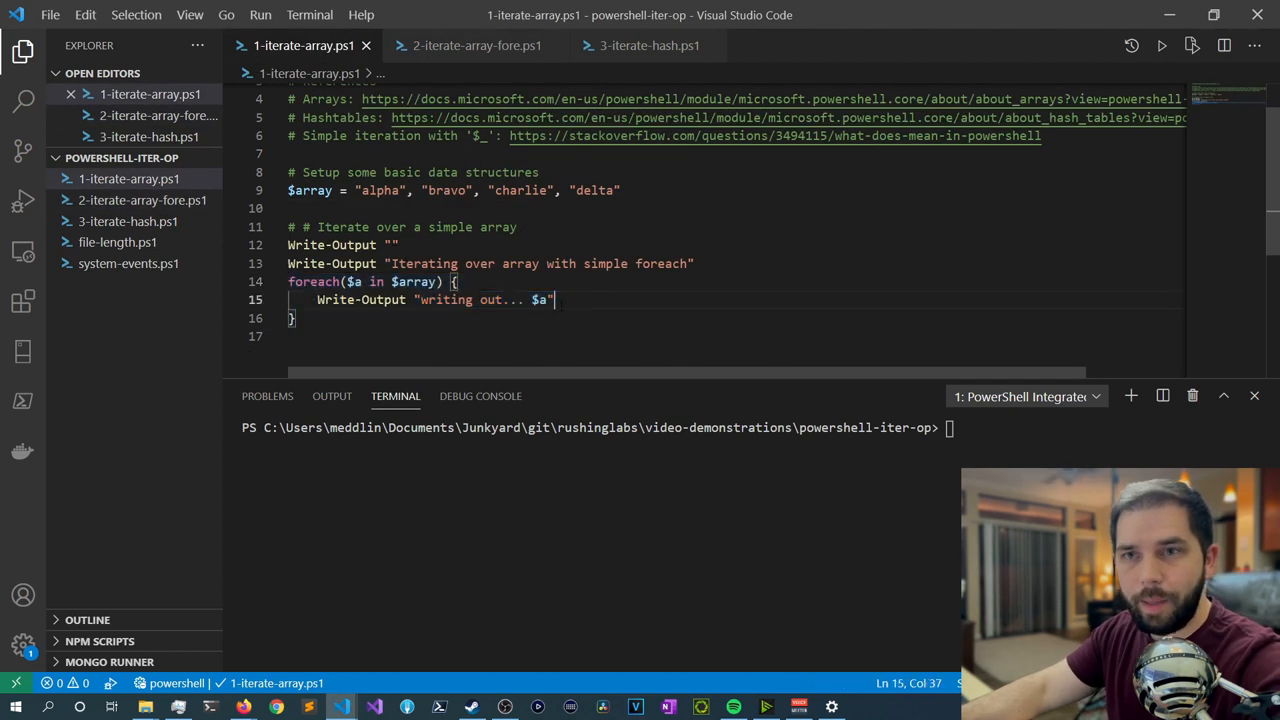
pyautogui.doubleClick(355, 281)
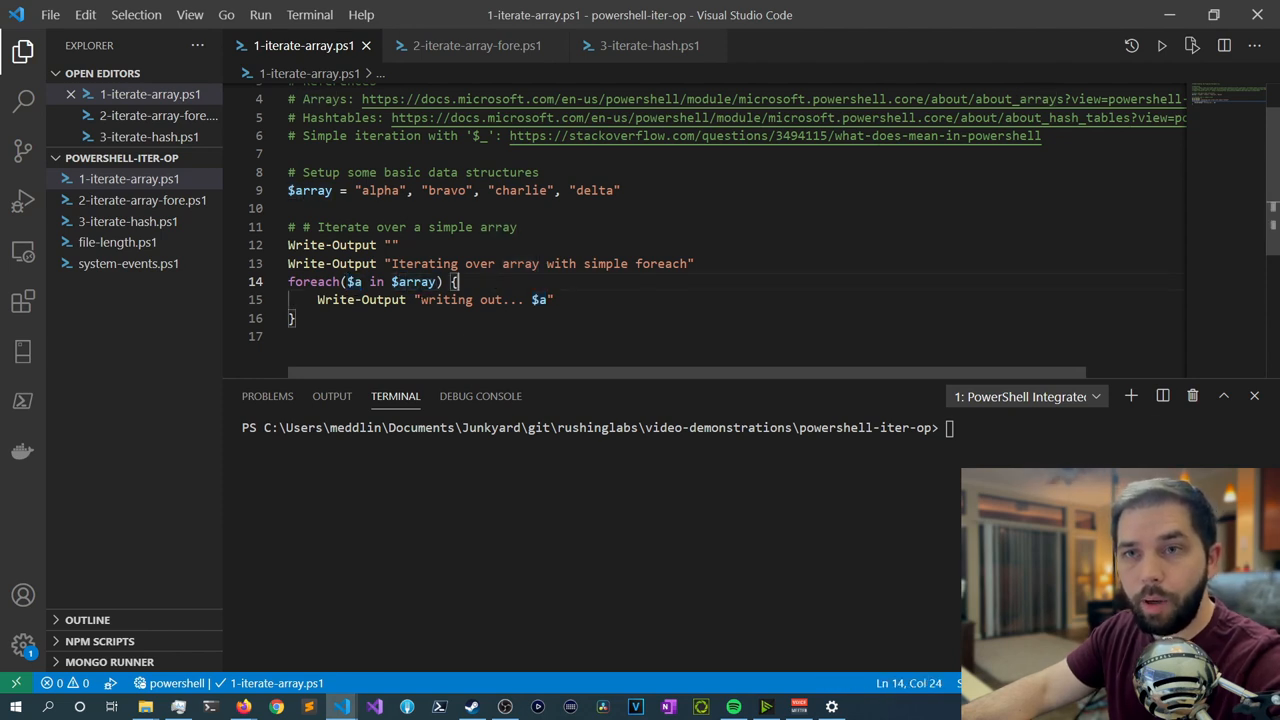
pyautogui.doubleClick(312, 281)
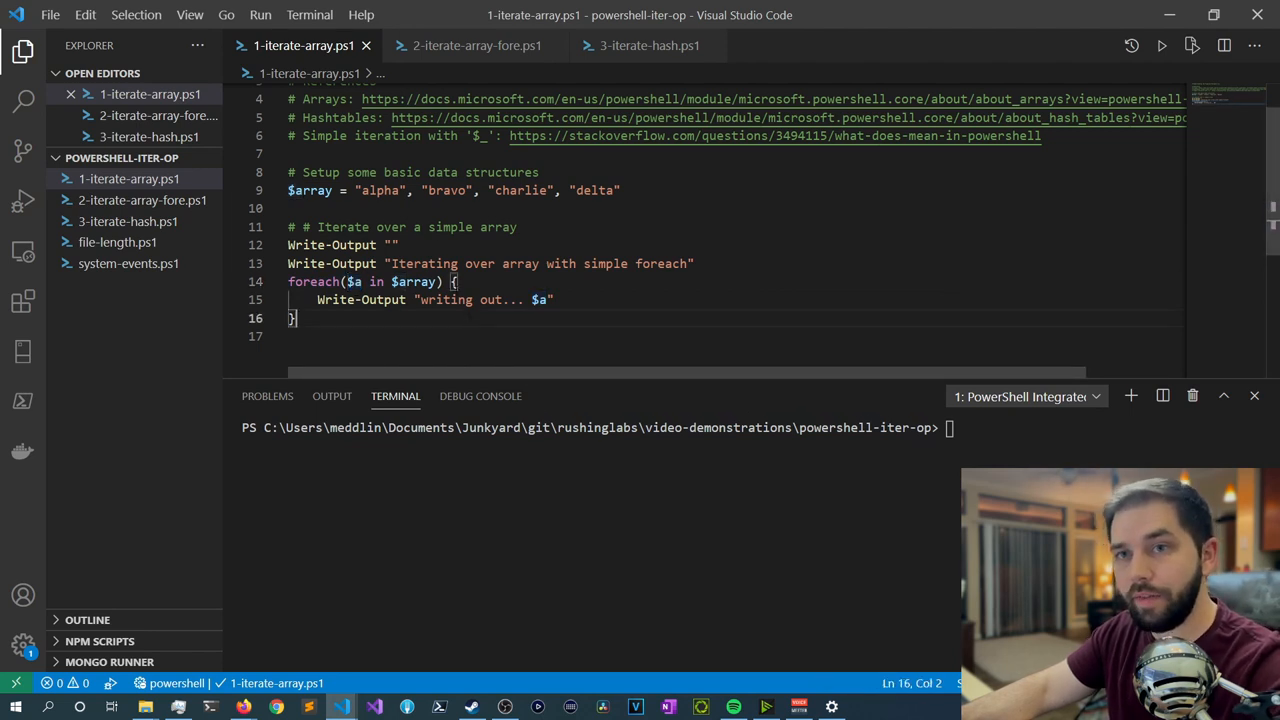
pyautogui.click(477, 45)
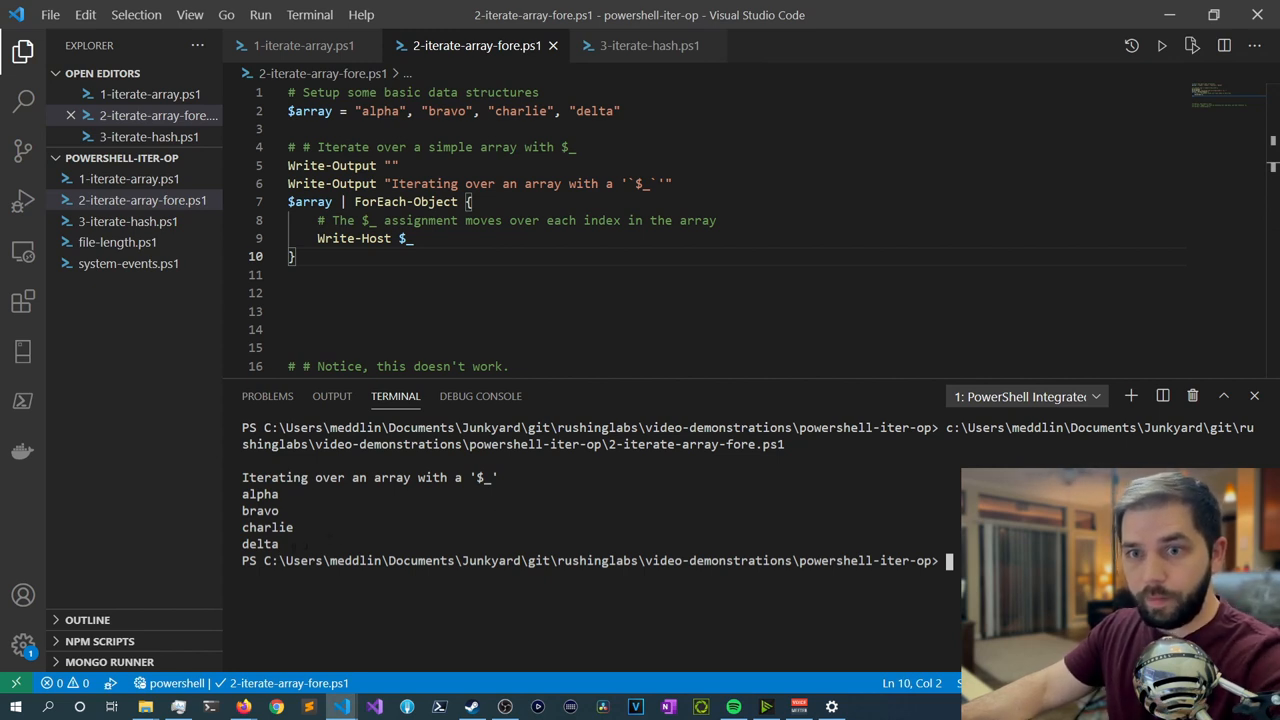
# Step: Review the terminal output listing alpha, bravo, charlie and delta from the ForEach-Object run
pyautogui.moveTo(241, 493); pyautogui.dragTo(280, 548)
pyautogui.write('$_')
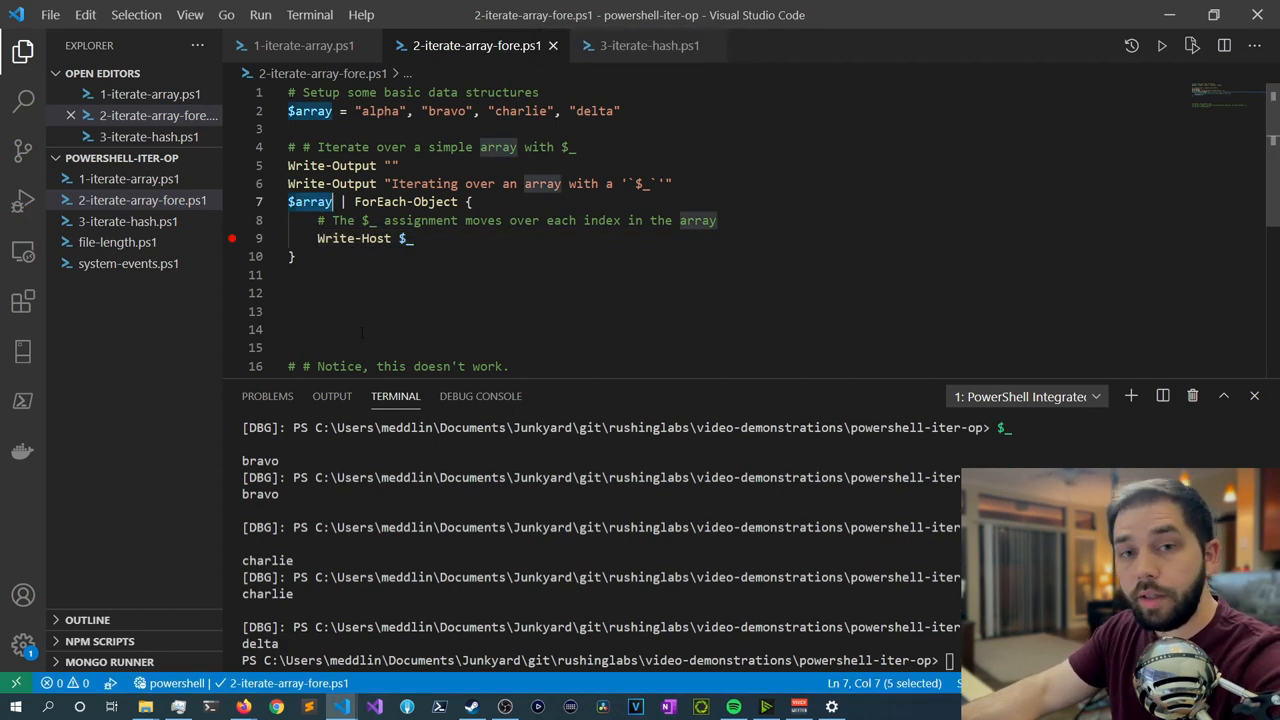
# Step: Finish at the Write-Host breakpoint line and switch to the hashtable iteration script
pyautogui.click(350, 128)
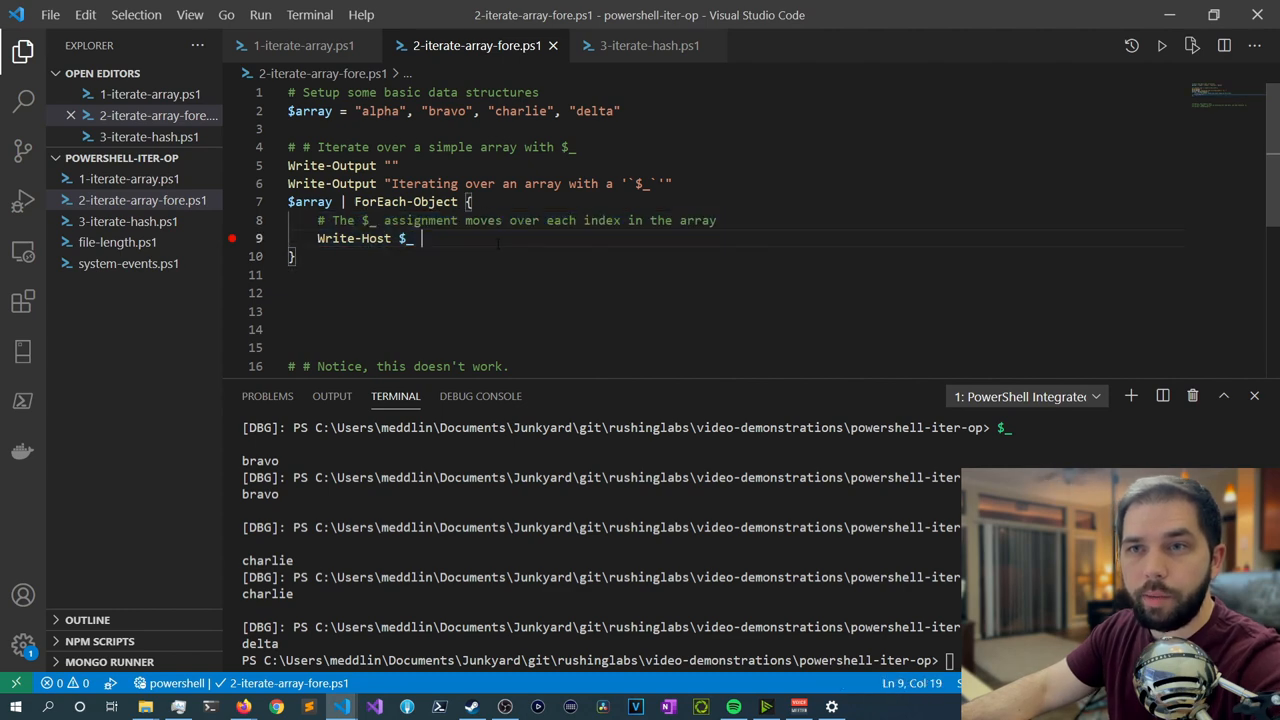
pyautogui.click(649, 45)
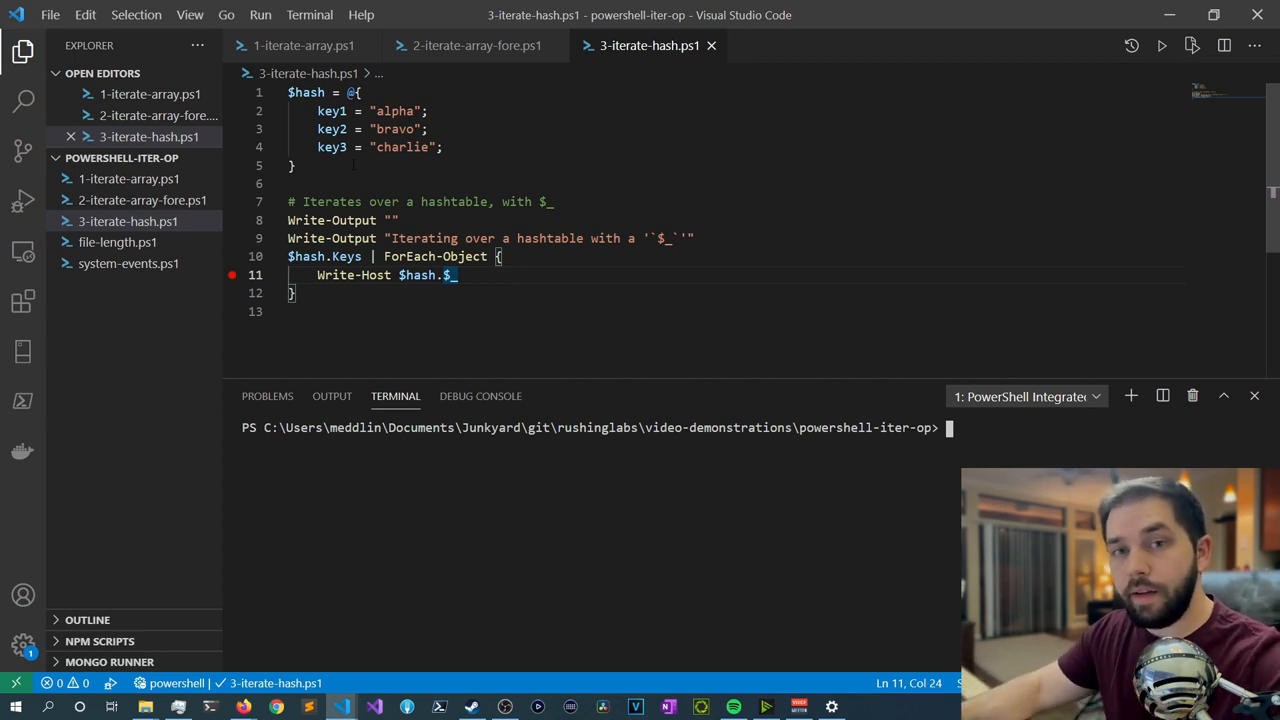
pyautogui.moveTo(289, 92); pyautogui.dragTo(295, 165)
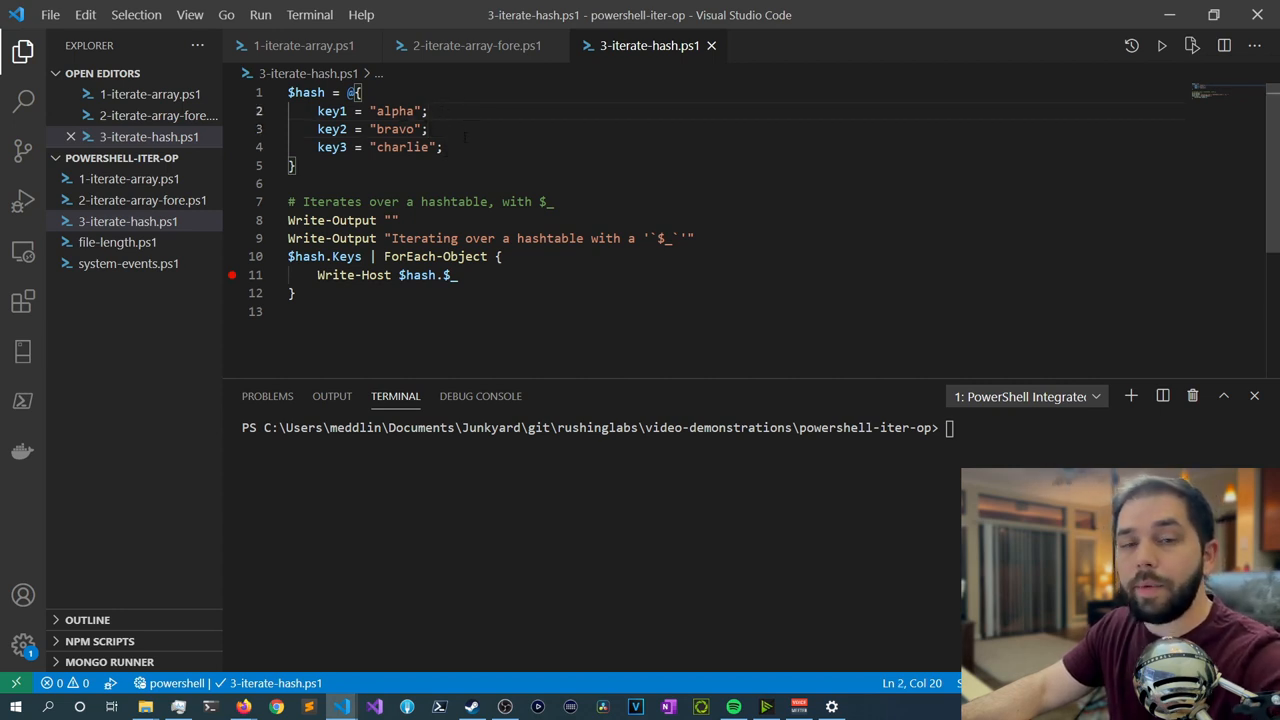
pyautogui.doubleClick(330, 111)
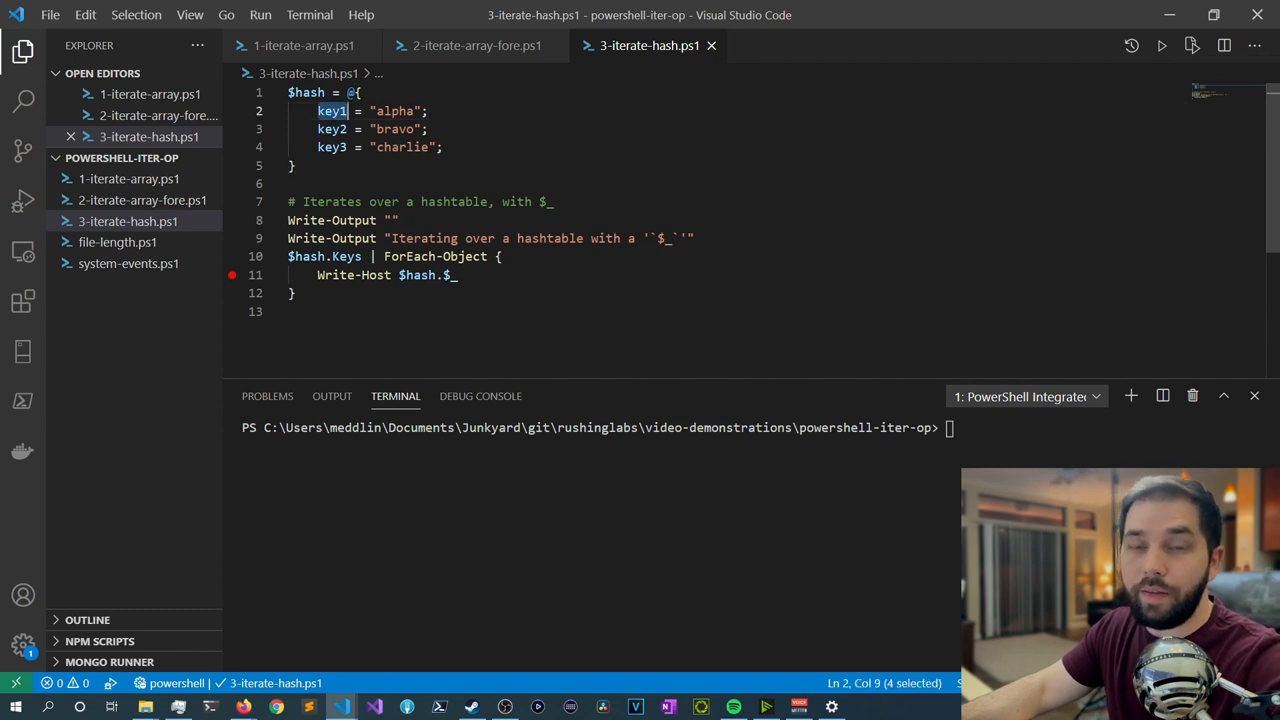
pyautogui.doubleClick(394, 111)
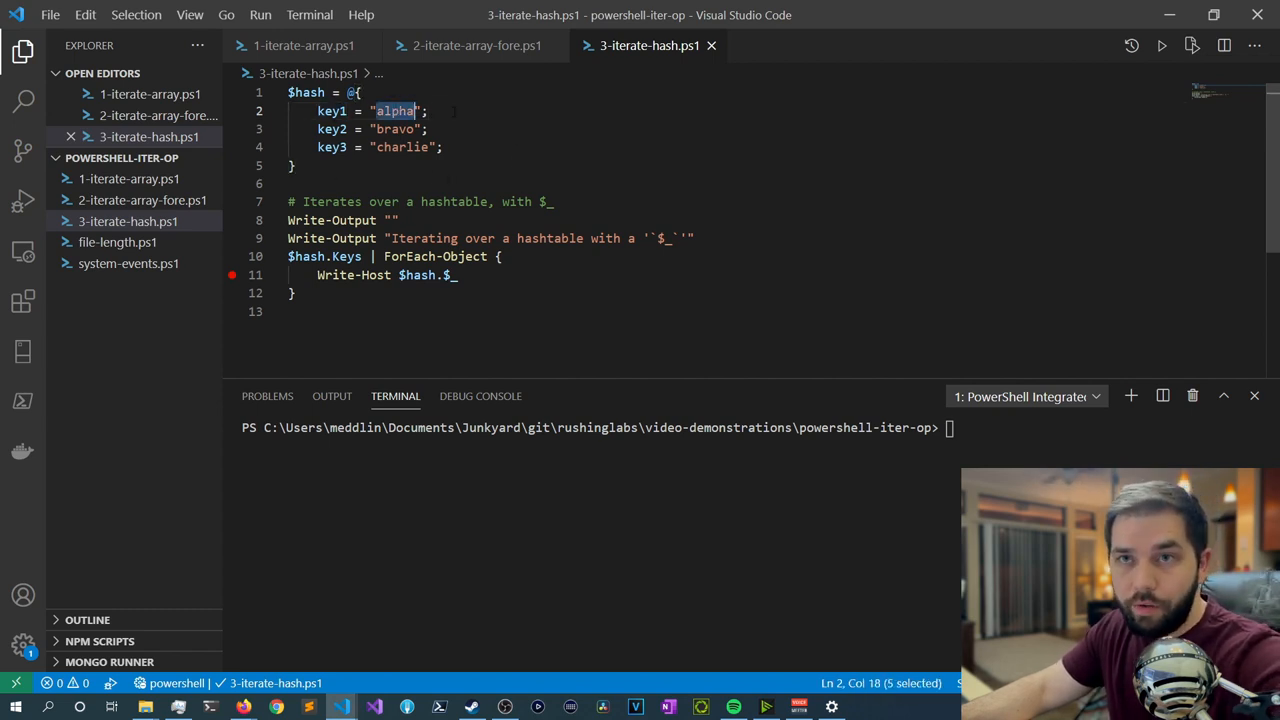
pyautogui.click(393, 111)
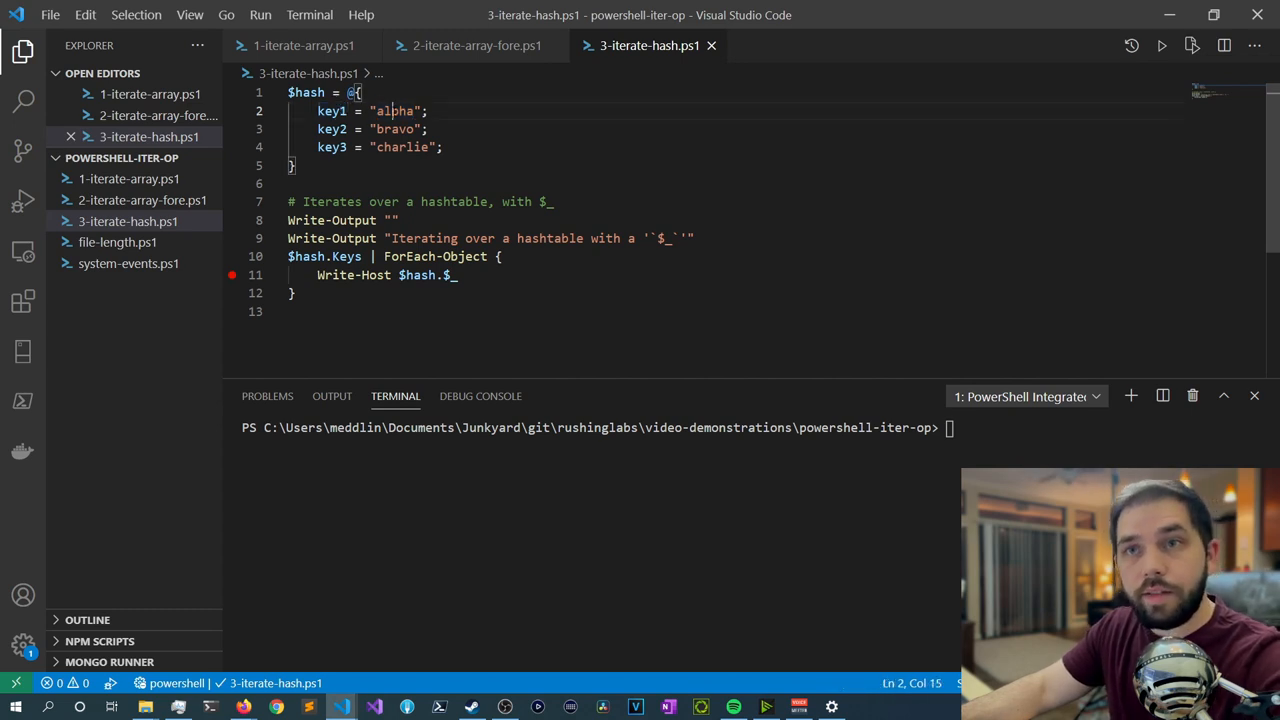
pyautogui.doubleClick(396, 129)
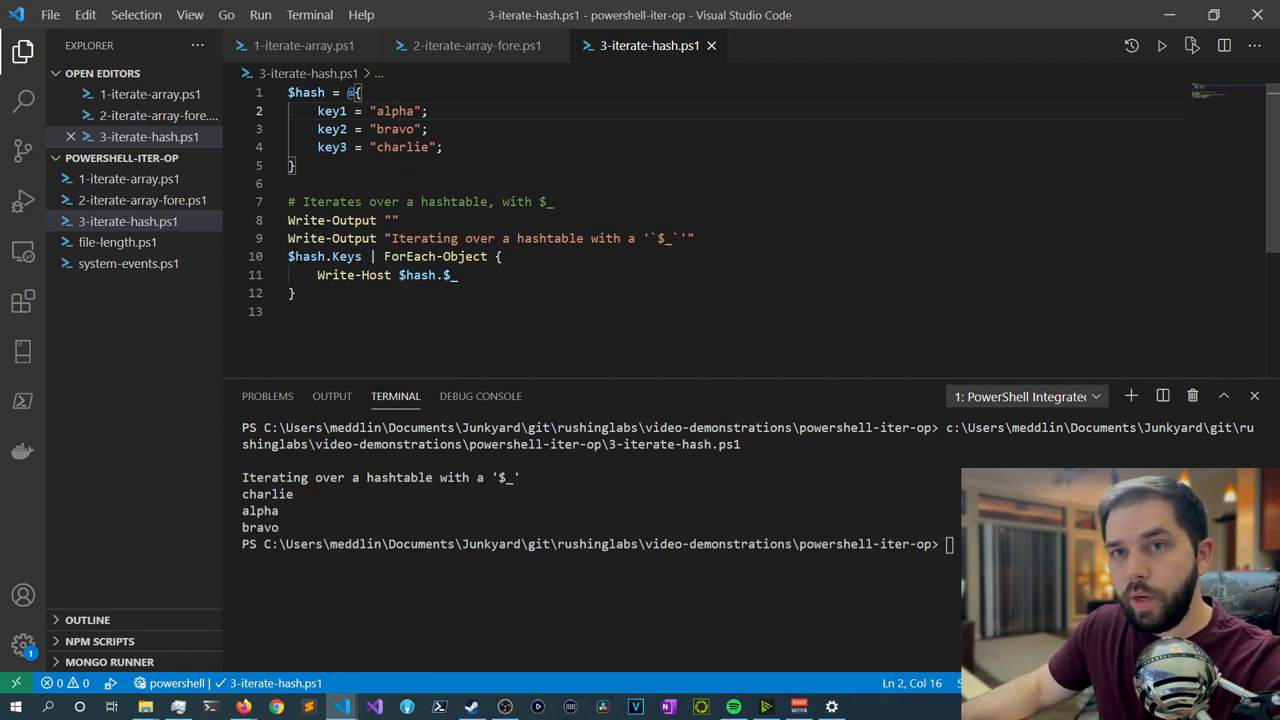
pyautogui.doubleClick(323, 256)
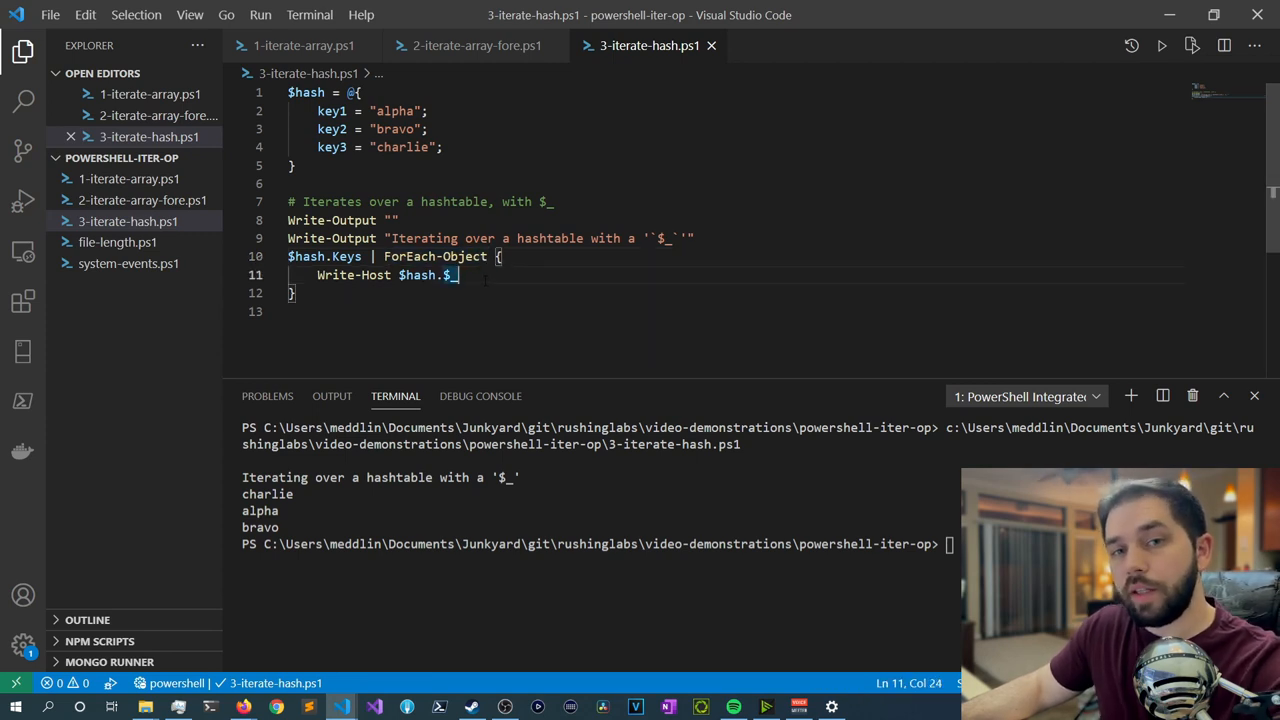
pyautogui.click(477, 45)
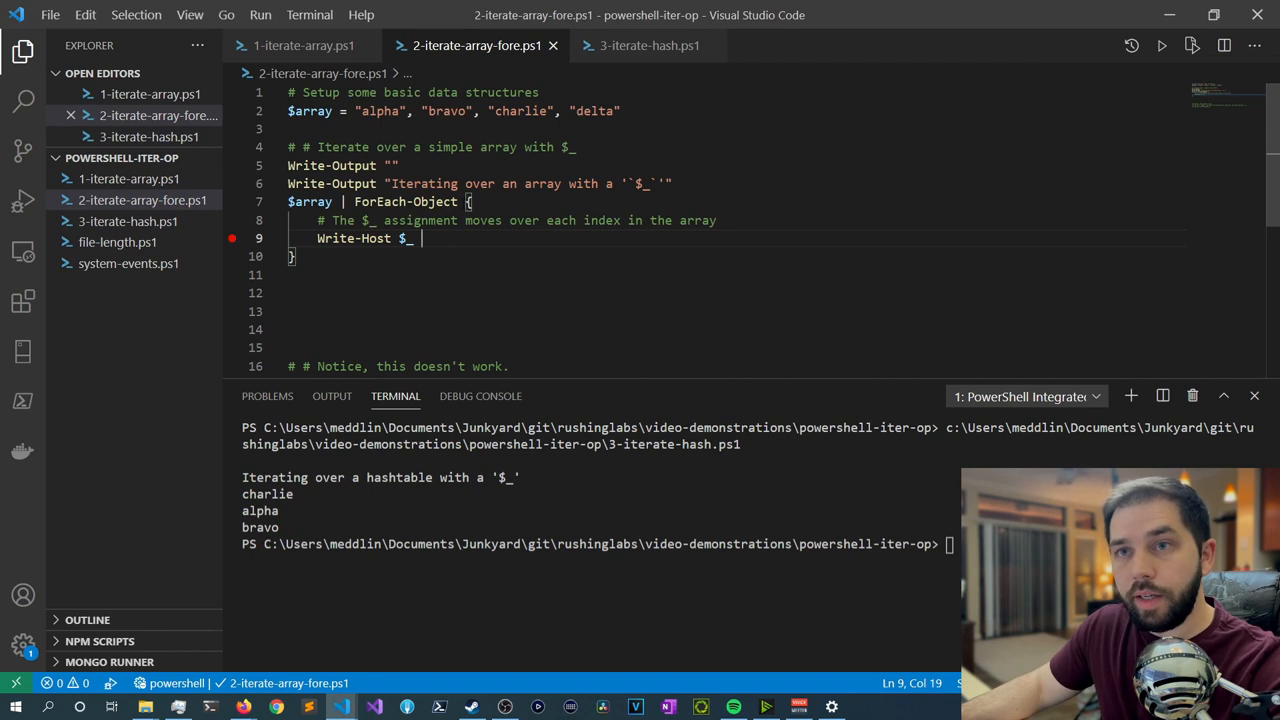
pyautogui.click(648, 45)
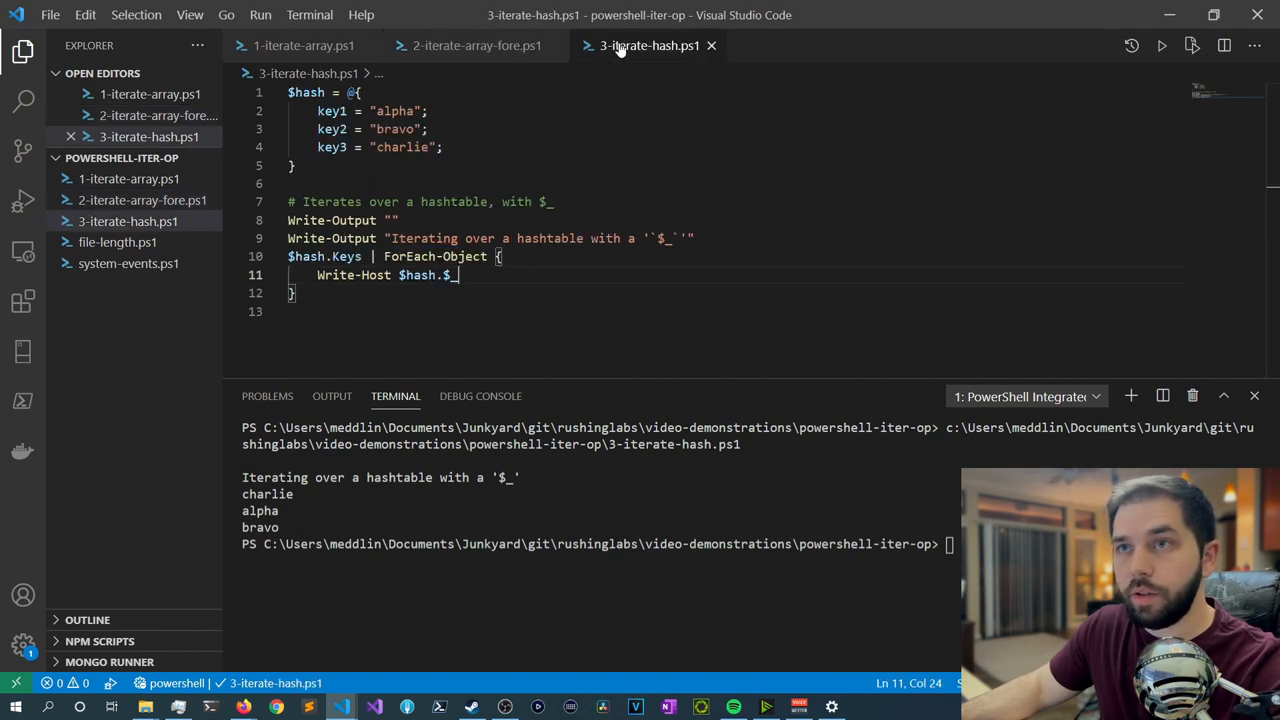
pyautogui.doubleClick(353, 275)
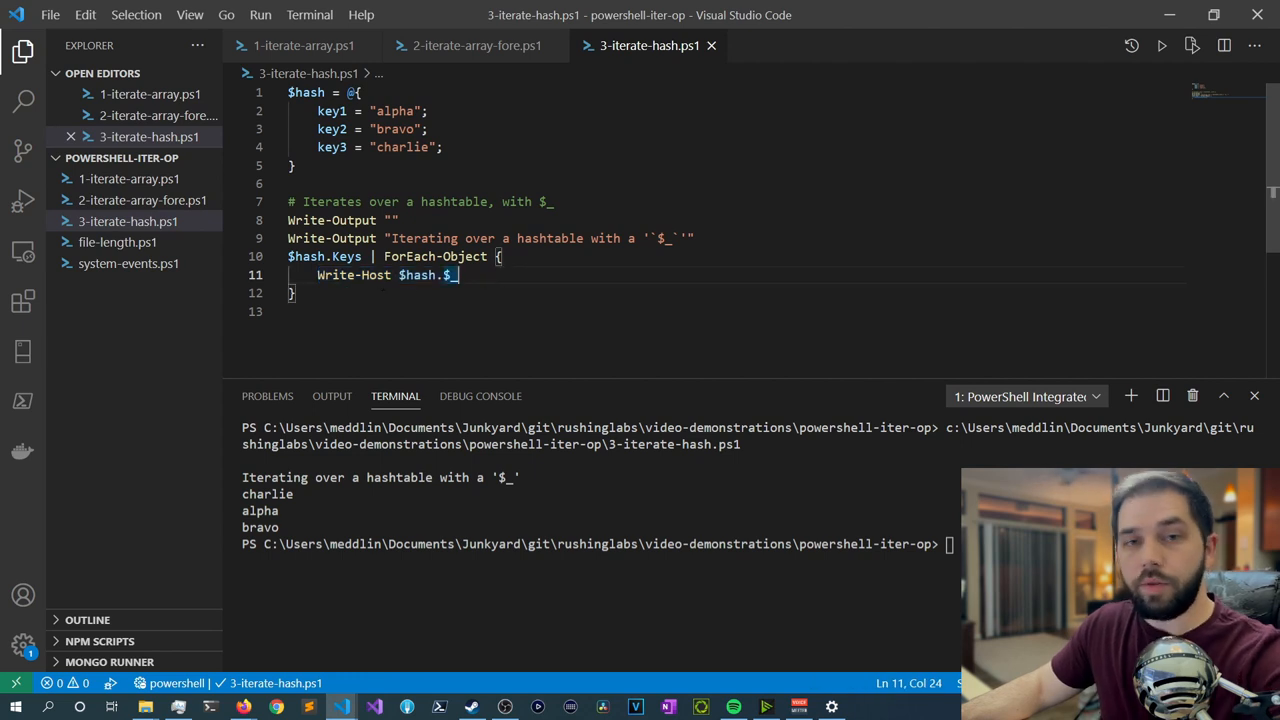
pyautogui.click(476, 45)
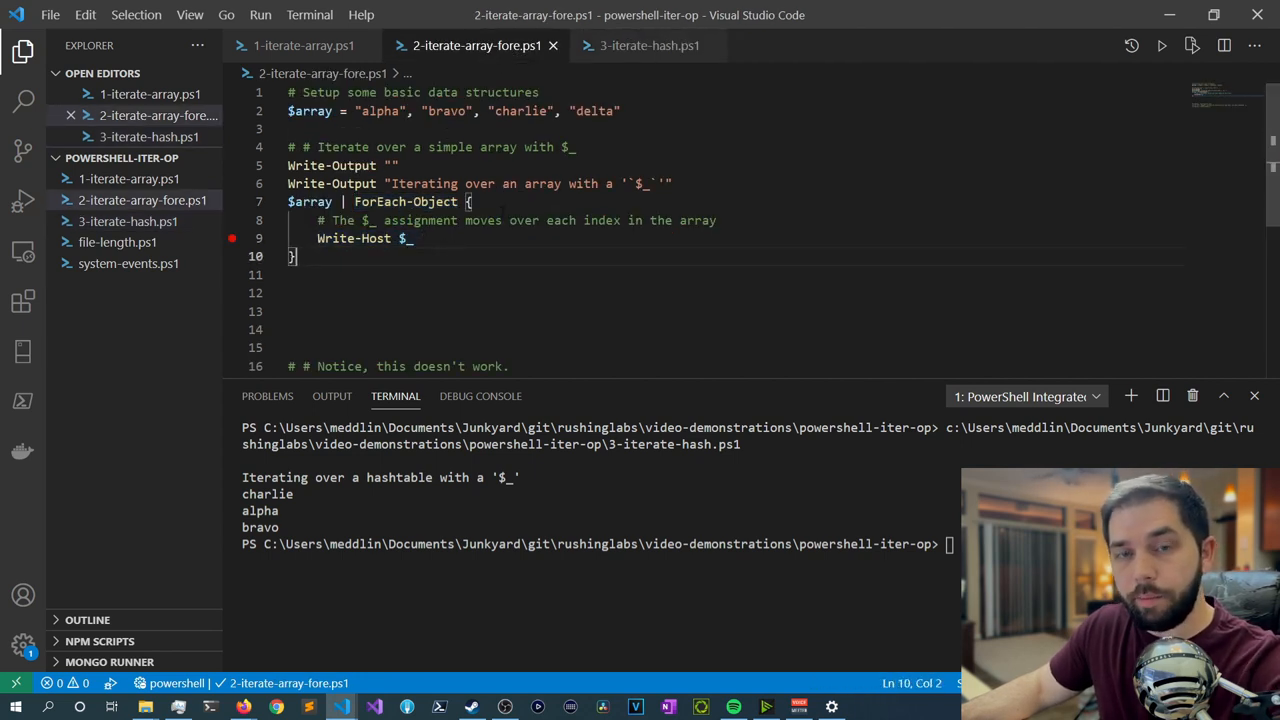
pyautogui.click(648, 45)
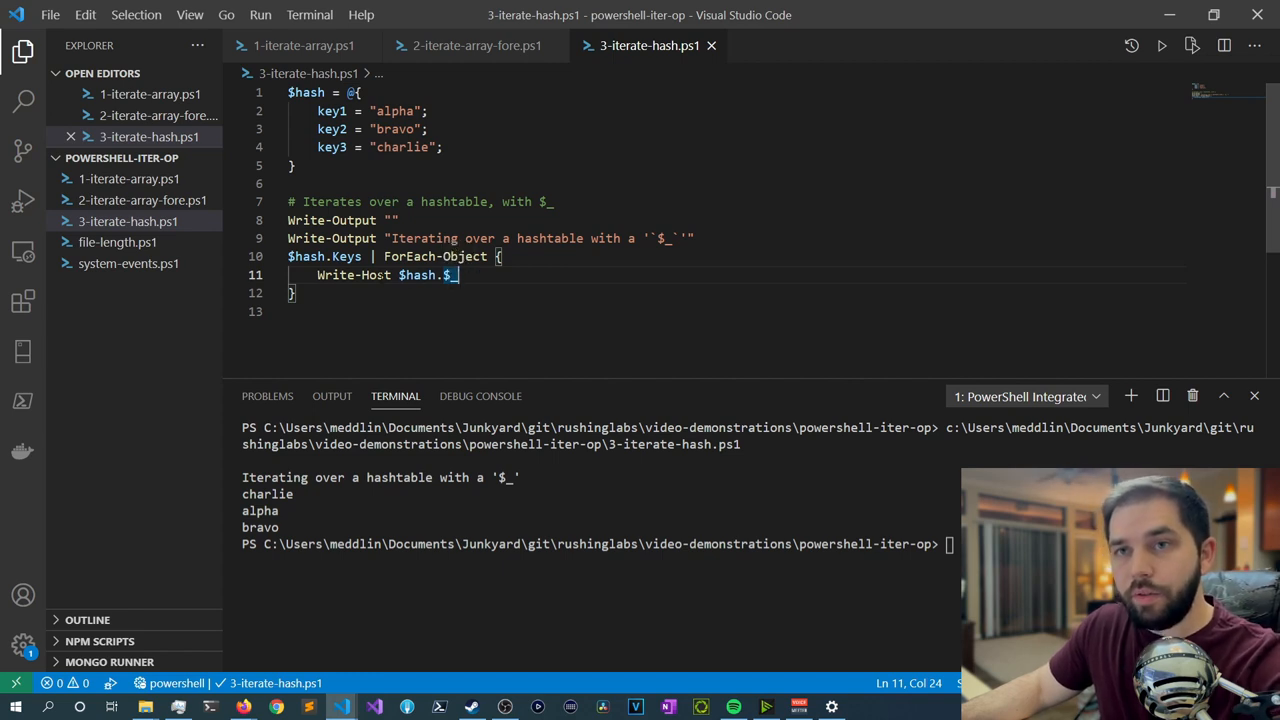
pyautogui.doubleClick(346, 256)
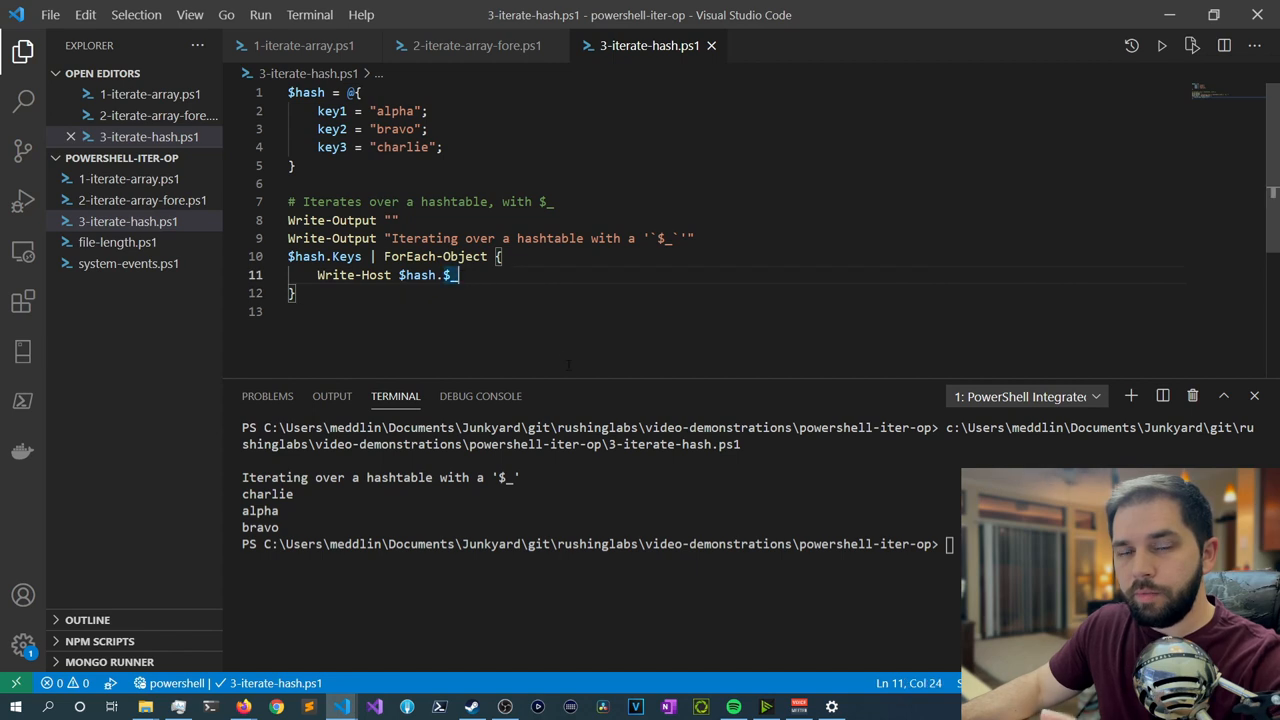
# Step: Set a breakpoint on the Write-Host $hash.$_ line and clear the terminal with cl
pyautogui.click(232, 275)
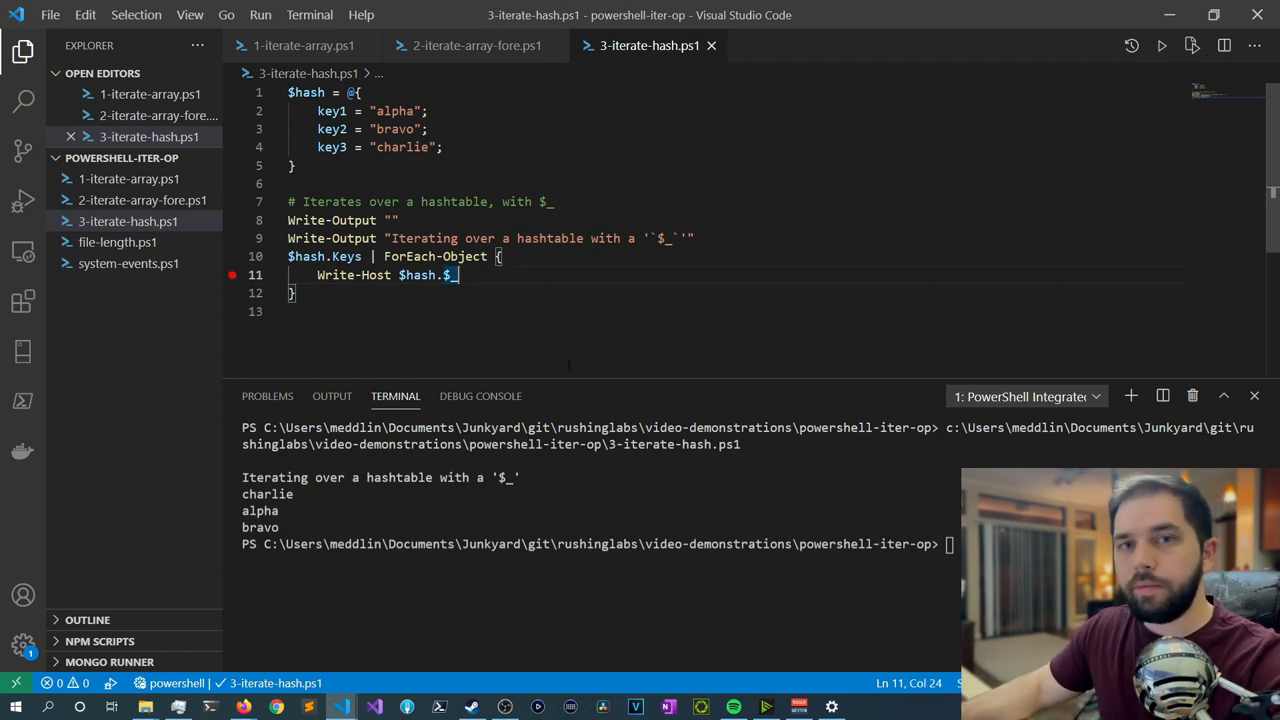
pyautogui.write('c')
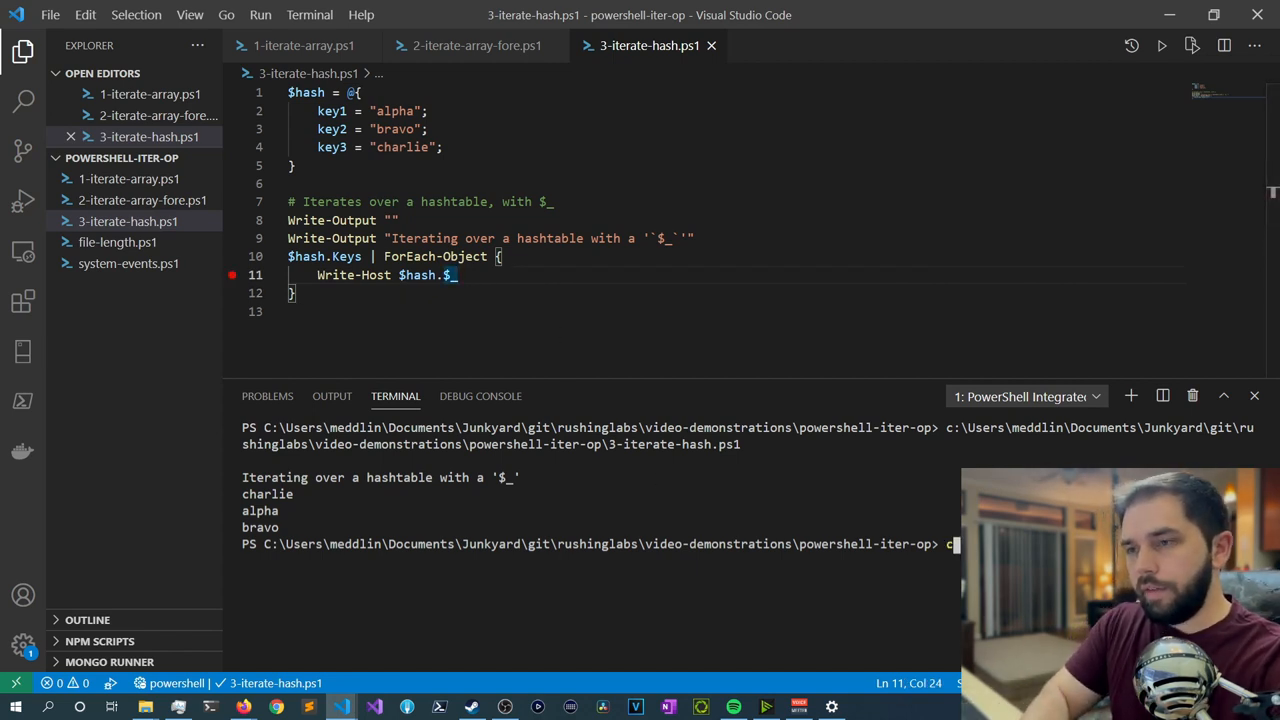
pyautogui.write('l')
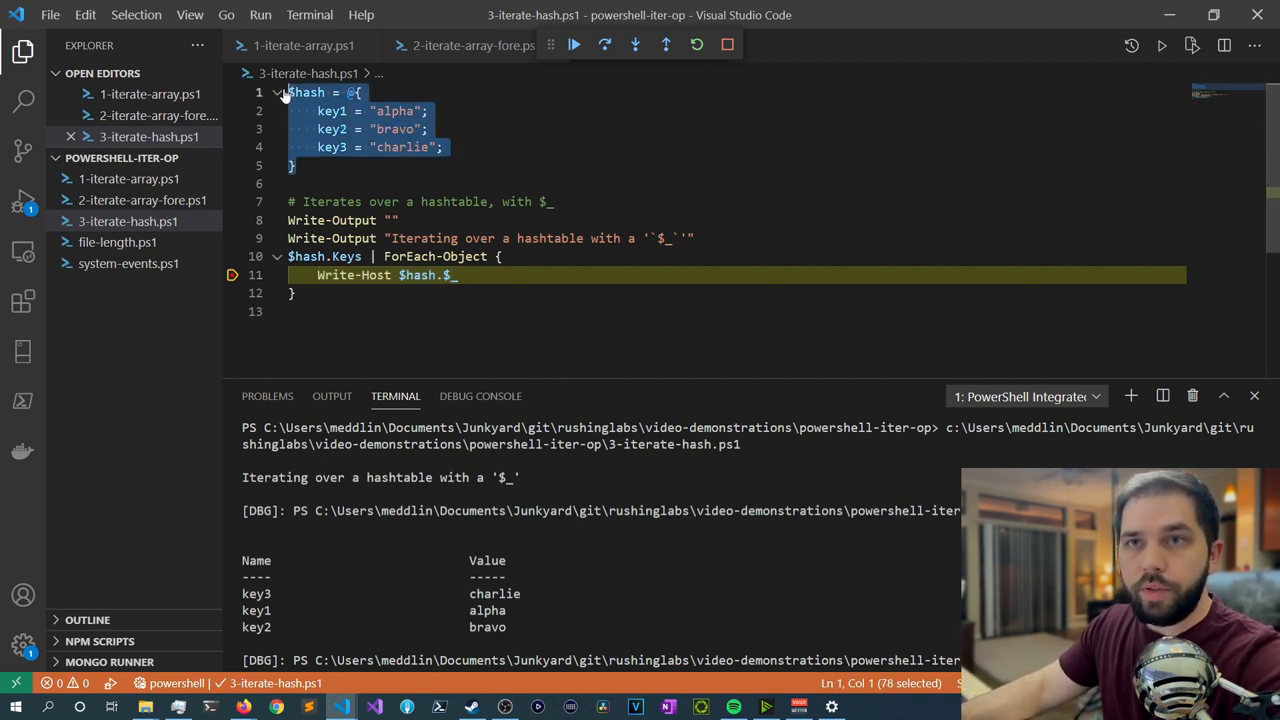
pyautogui.click(430, 111)
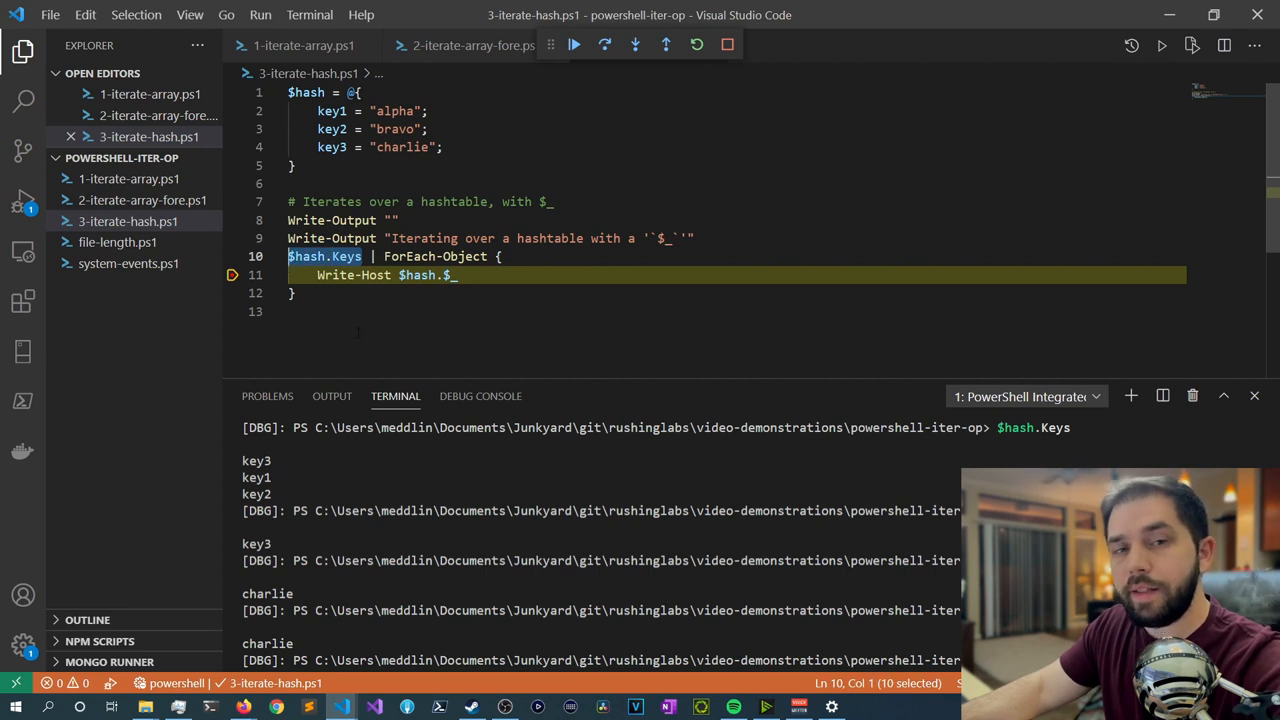
pyautogui.doubleClick(406, 256)
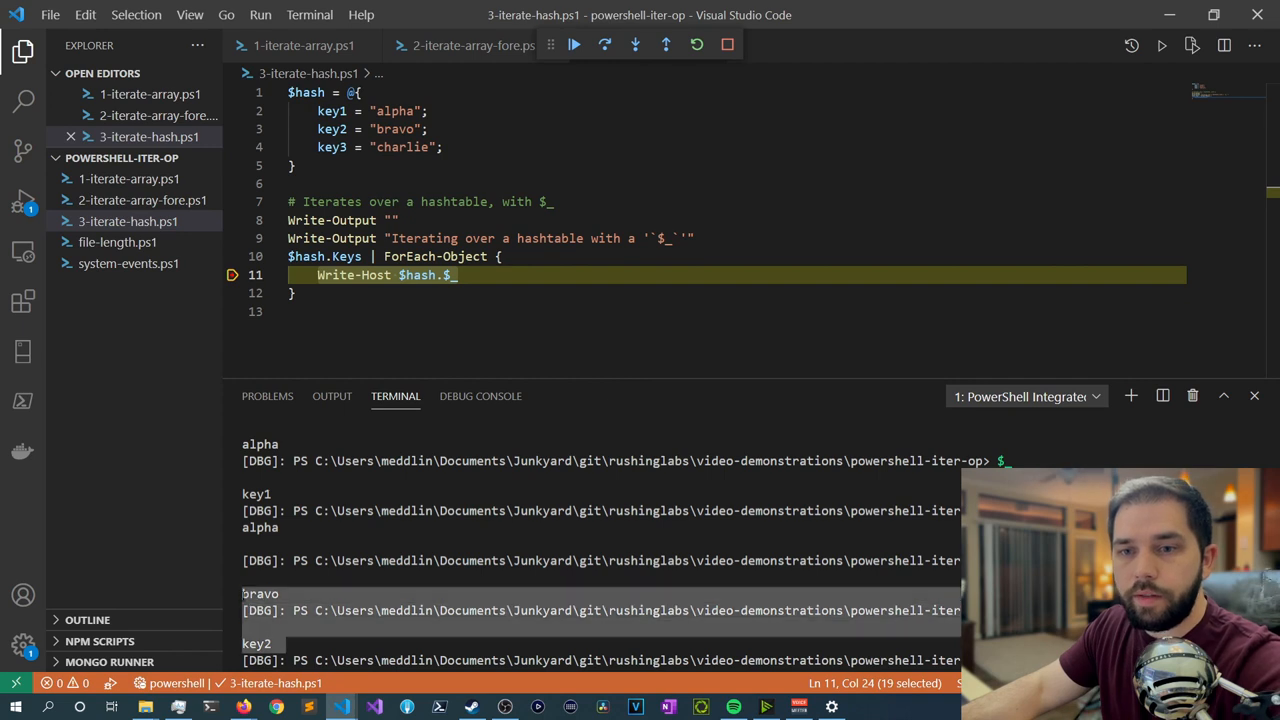
pyautogui.moveTo(235, 597)
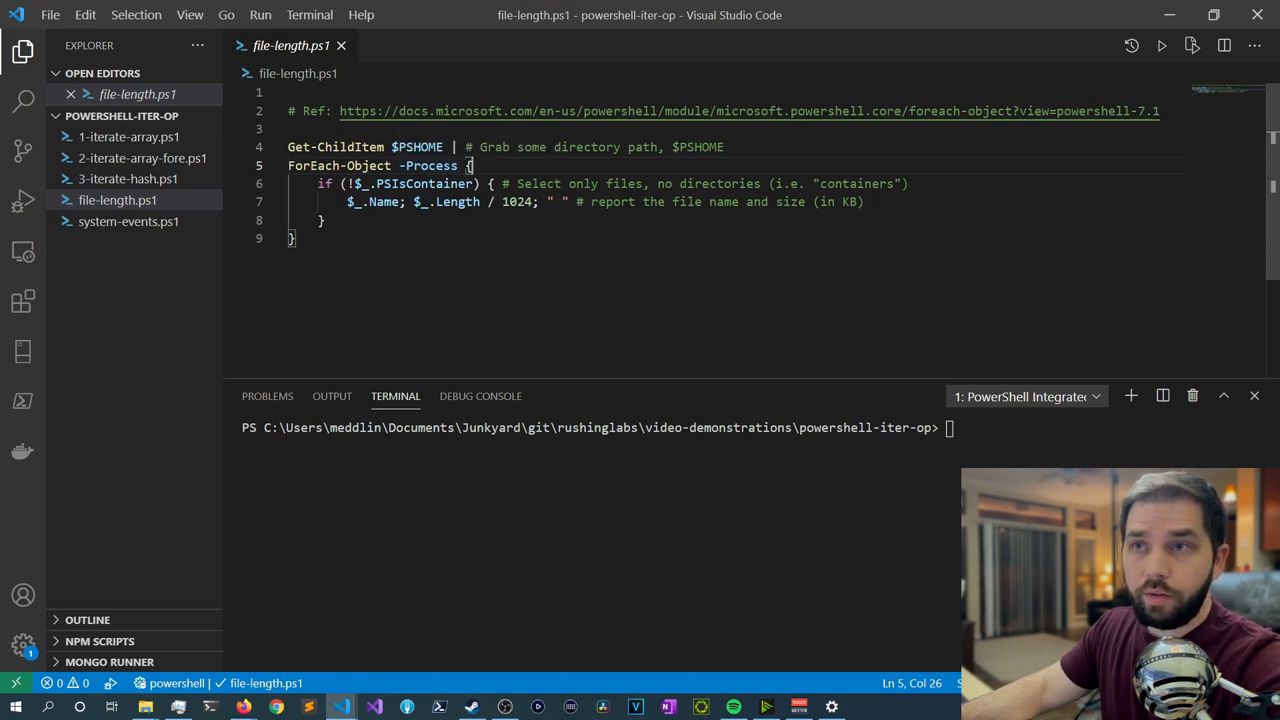
pyautogui.moveTo(288, 147); pyautogui.dragTo(450, 147)
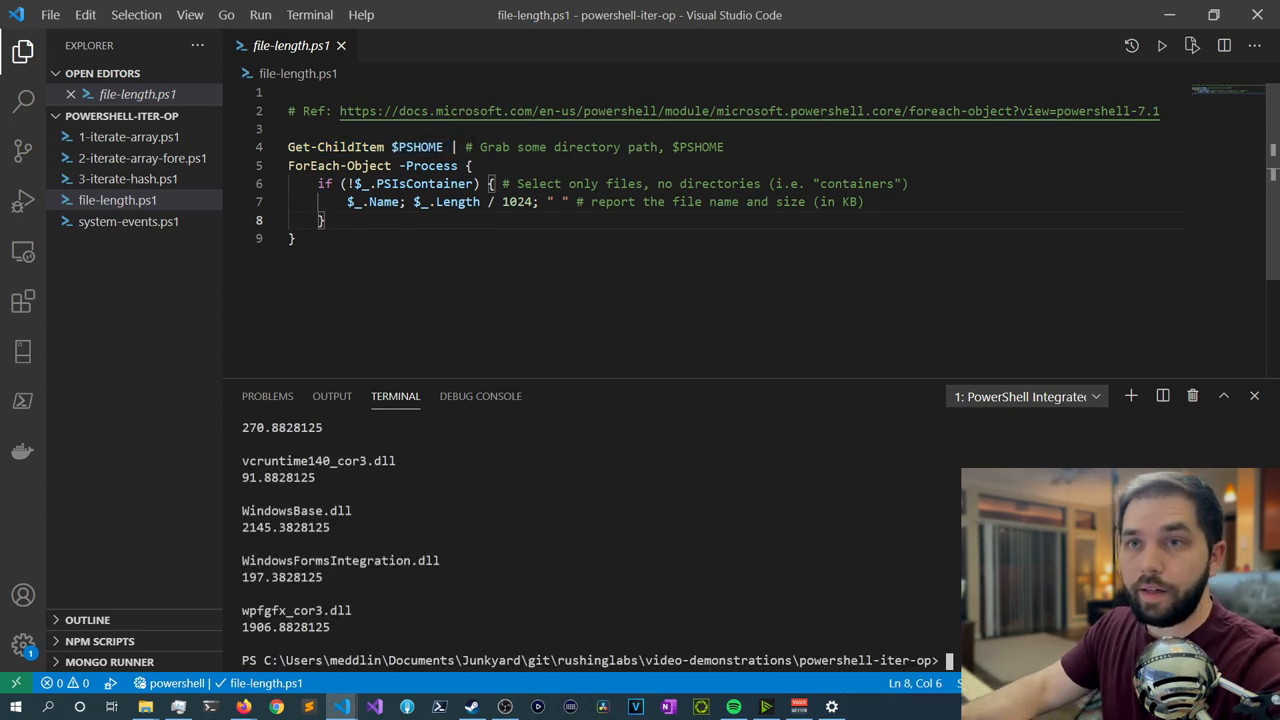
pyautogui.moveTo(288, 147); pyautogui.dragTo(442, 147)
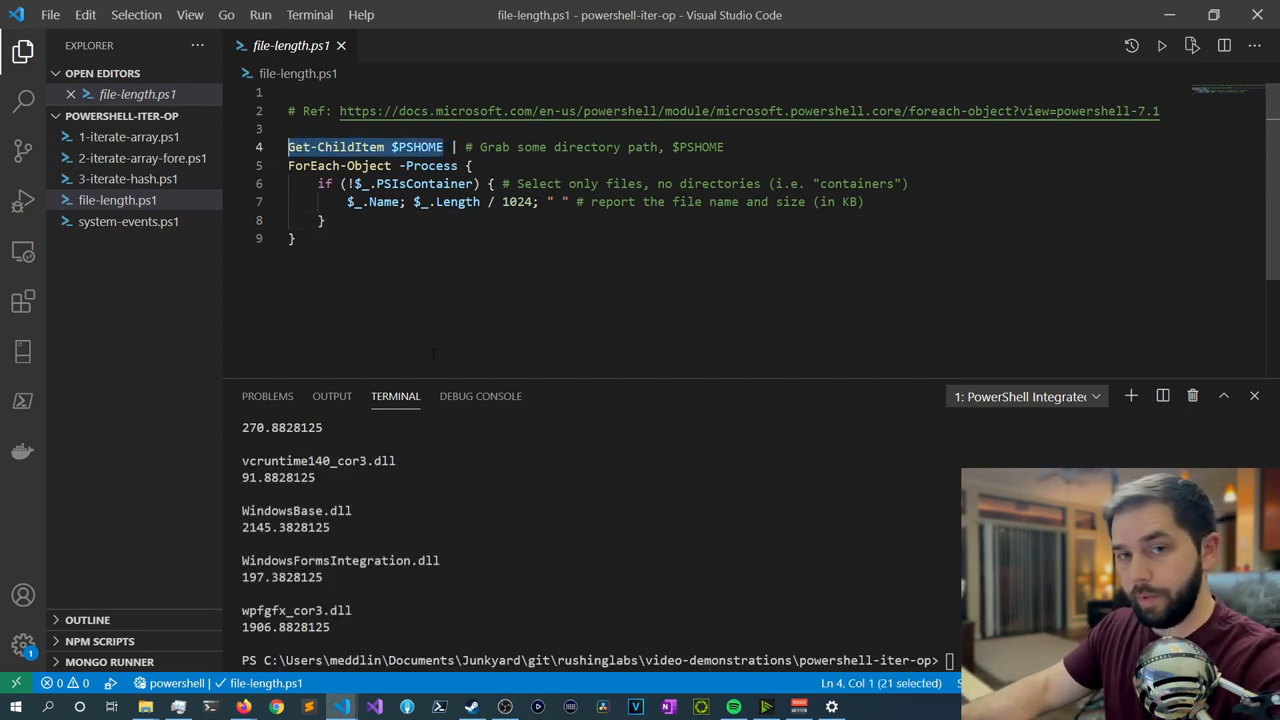
pyautogui.click(128, 221)
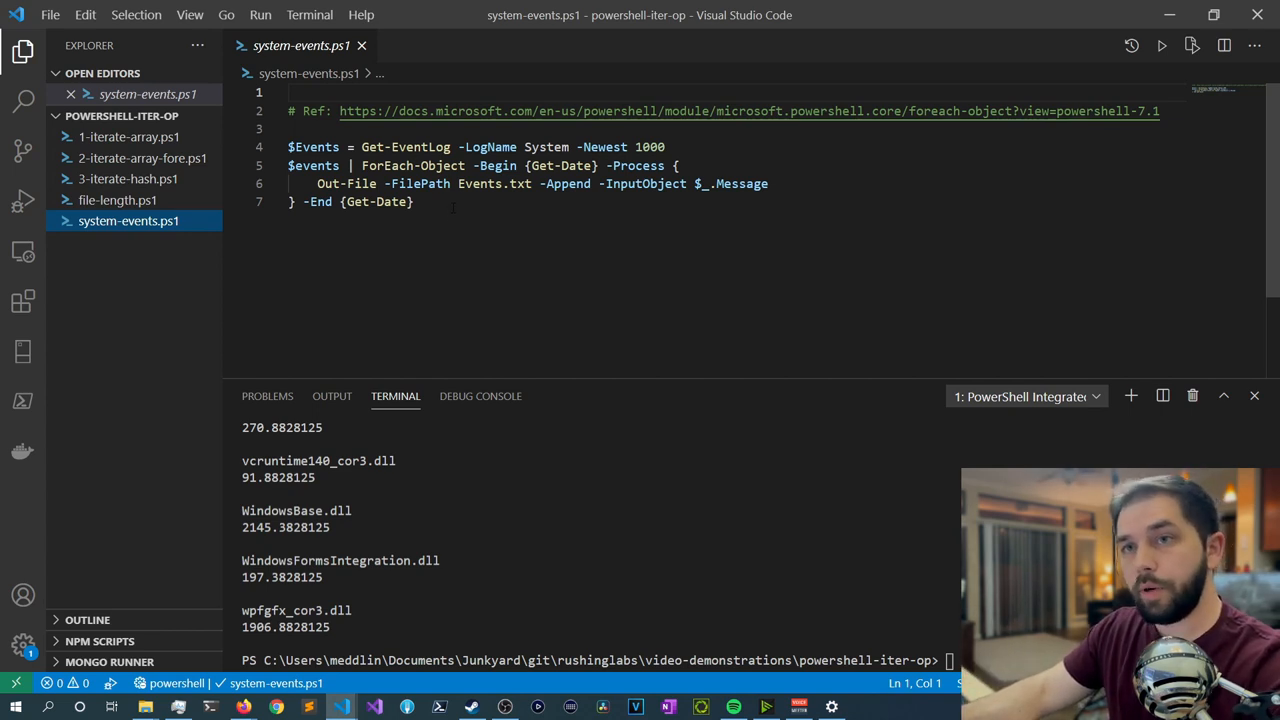
# Step: Walk through the Get-EventLog assignment, line 5 and $_.Message in system-events.ps1
pyautogui.click(303, 147)
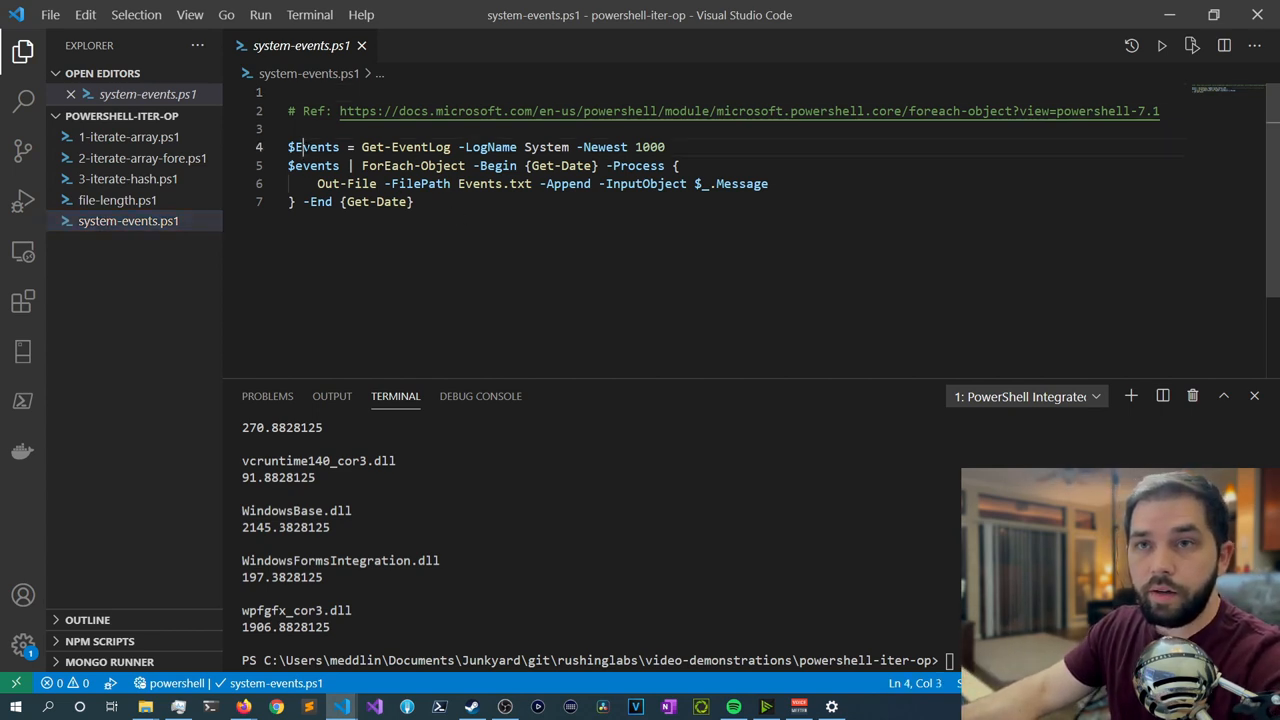
pyautogui.moveTo(300, 147); pyautogui.dragTo(666, 147)
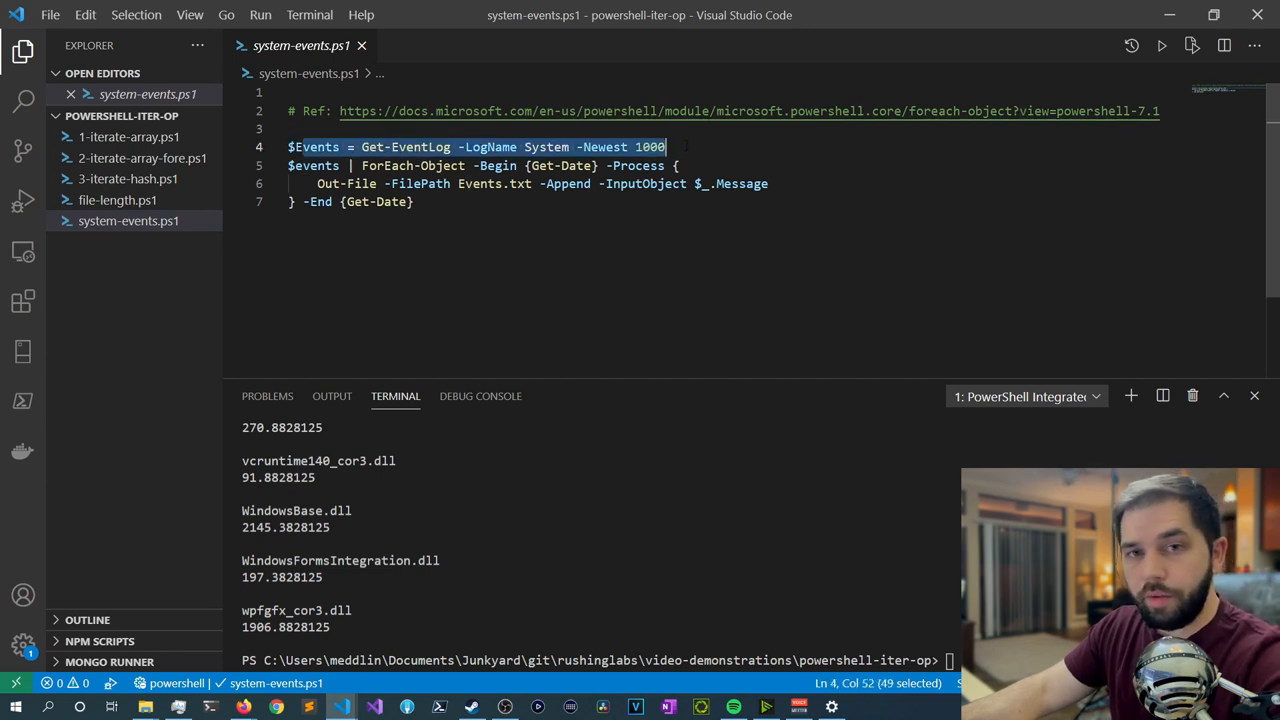
pyautogui.click(665, 147)
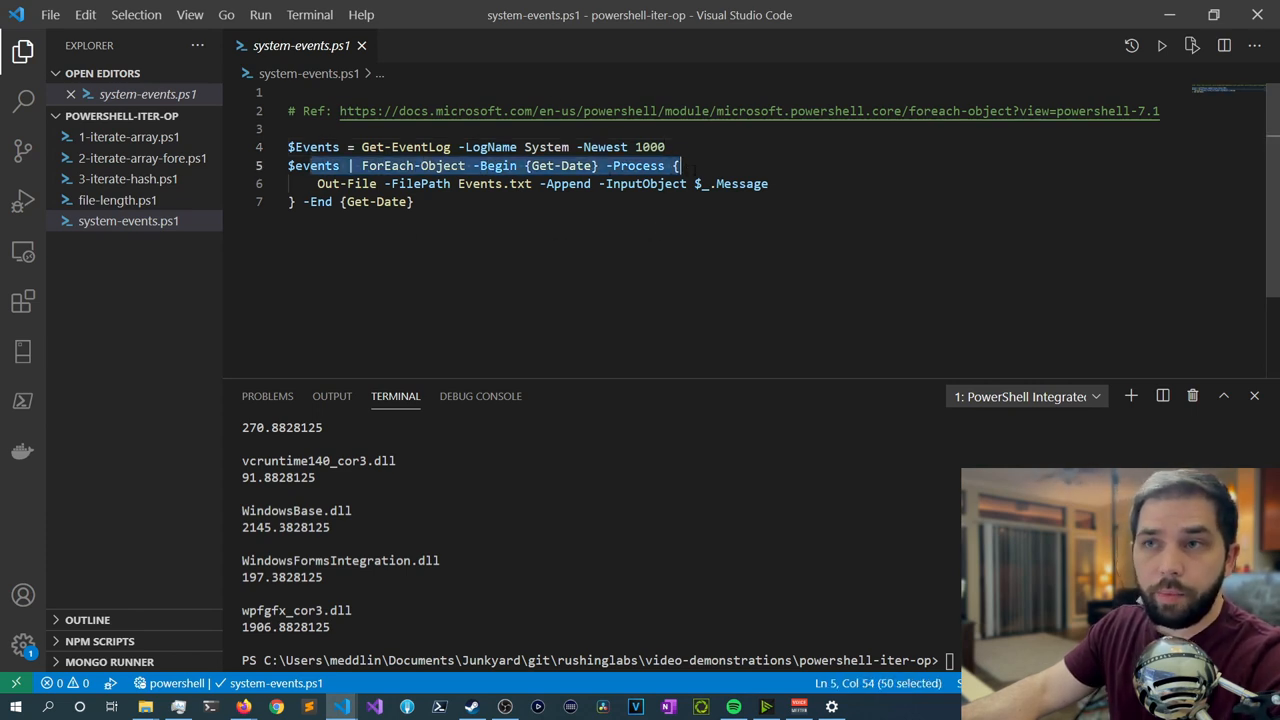
pyautogui.doubleClick(412, 165)
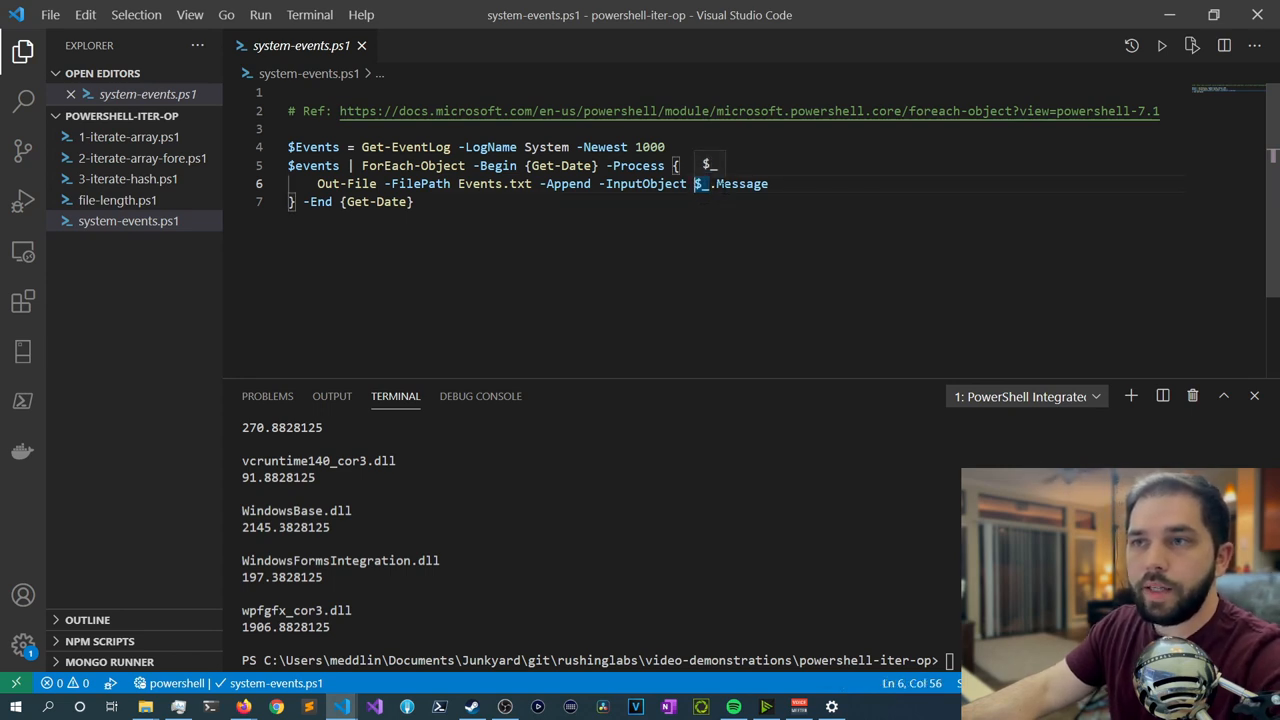
pyautogui.moveTo(694, 183); pyautogui.dragTo(768, 183)
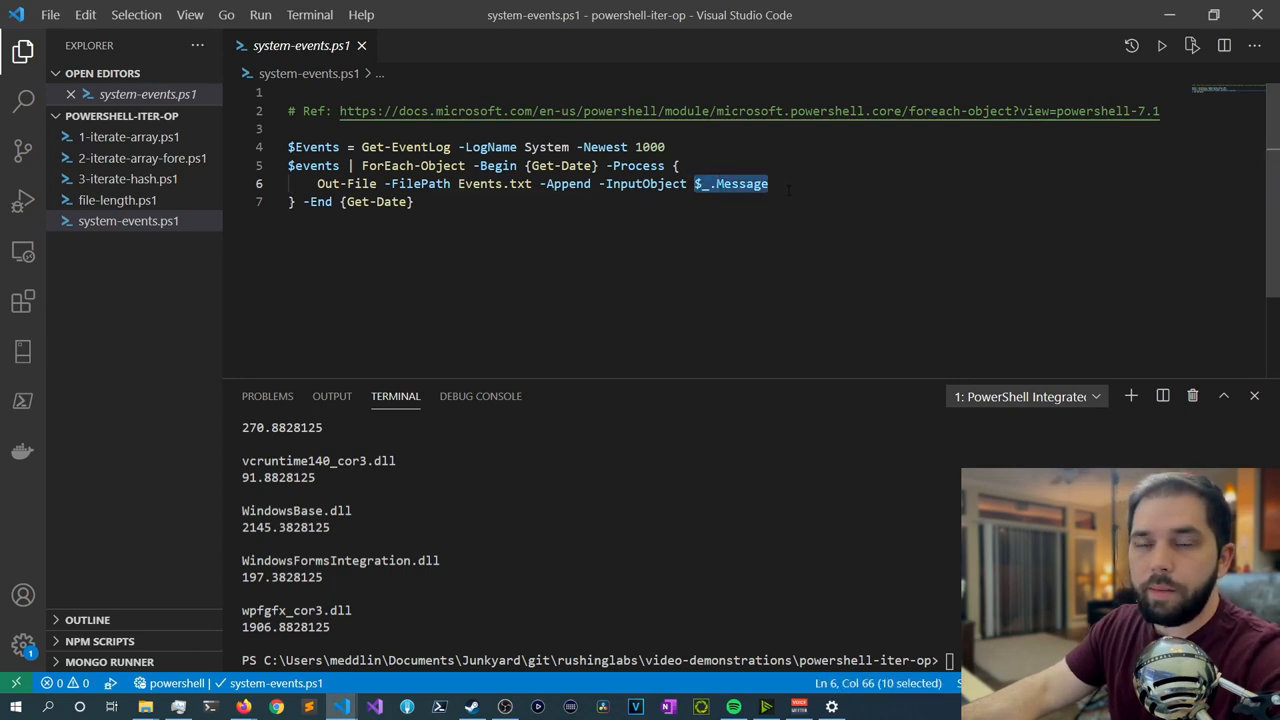